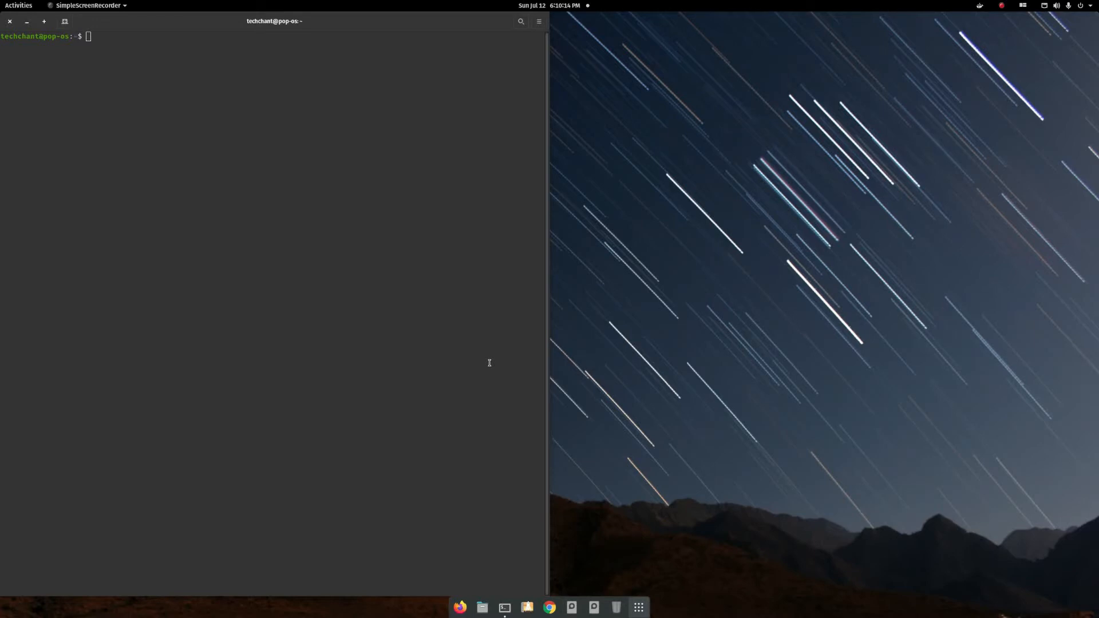
pyautogui.moveTo(745, 610)
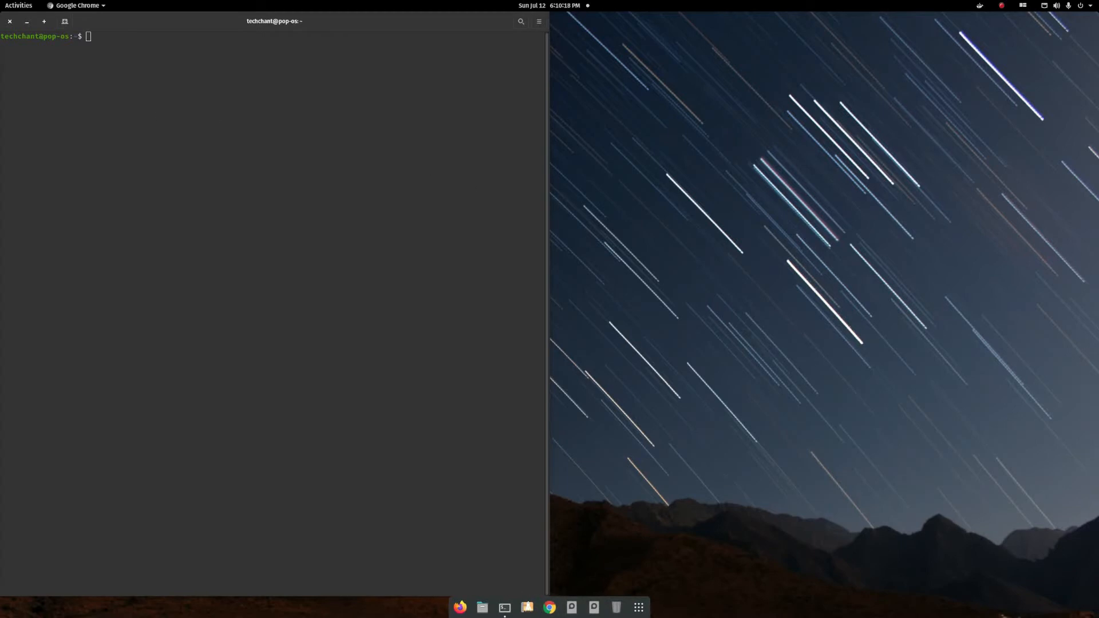
# Launch Google Chrome from the dock beside the idle terminal.
pyautogui.click(550, 608)
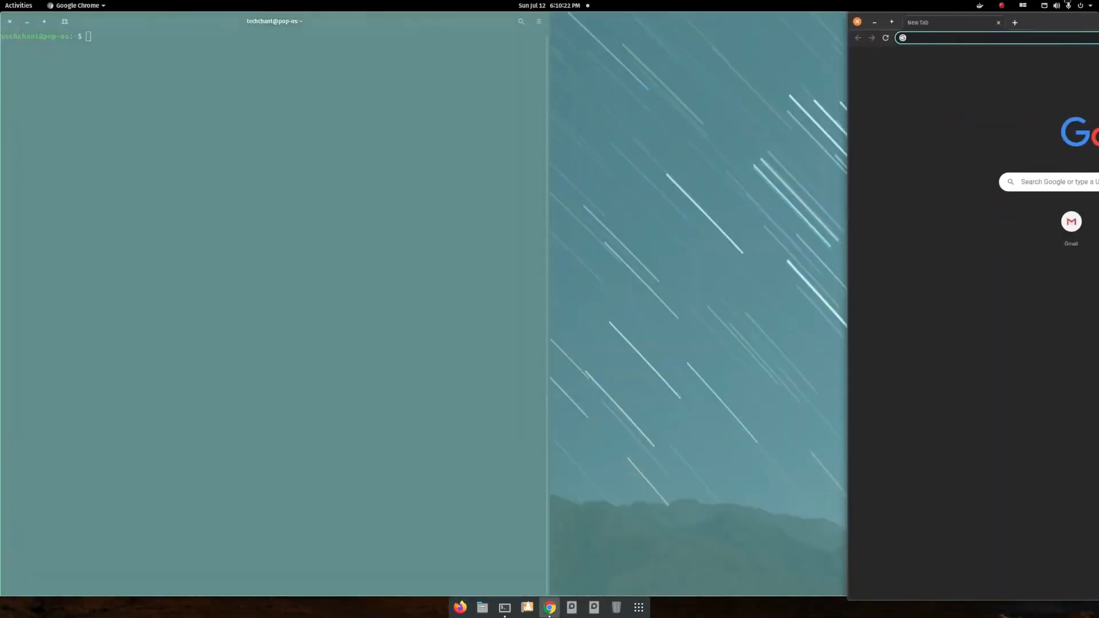
# Search 'oh my zsh' and scroll the ohmyzsh GitHub page down to README.md.
pyautogui.click(652, 38)
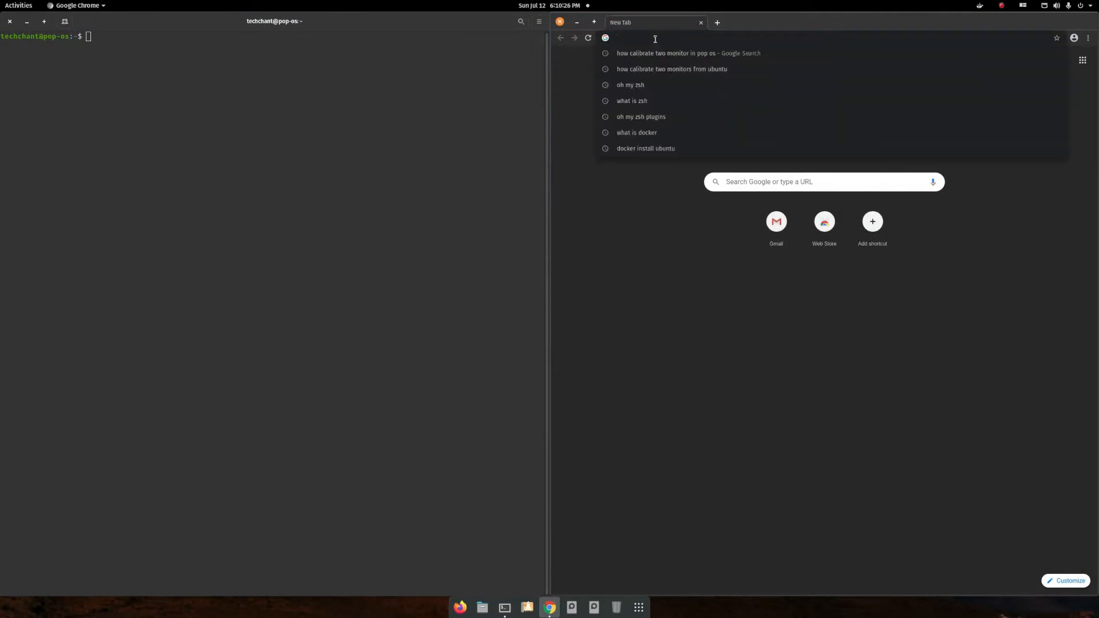
pyautogui.write('oh my zsh')
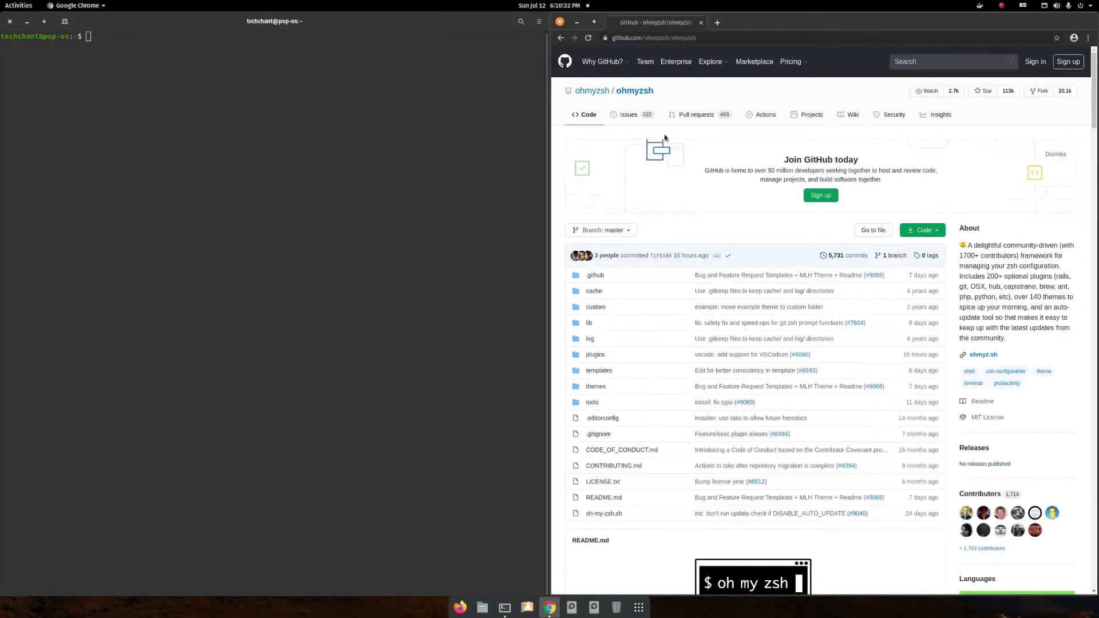
pyautogui.scroll(-3)
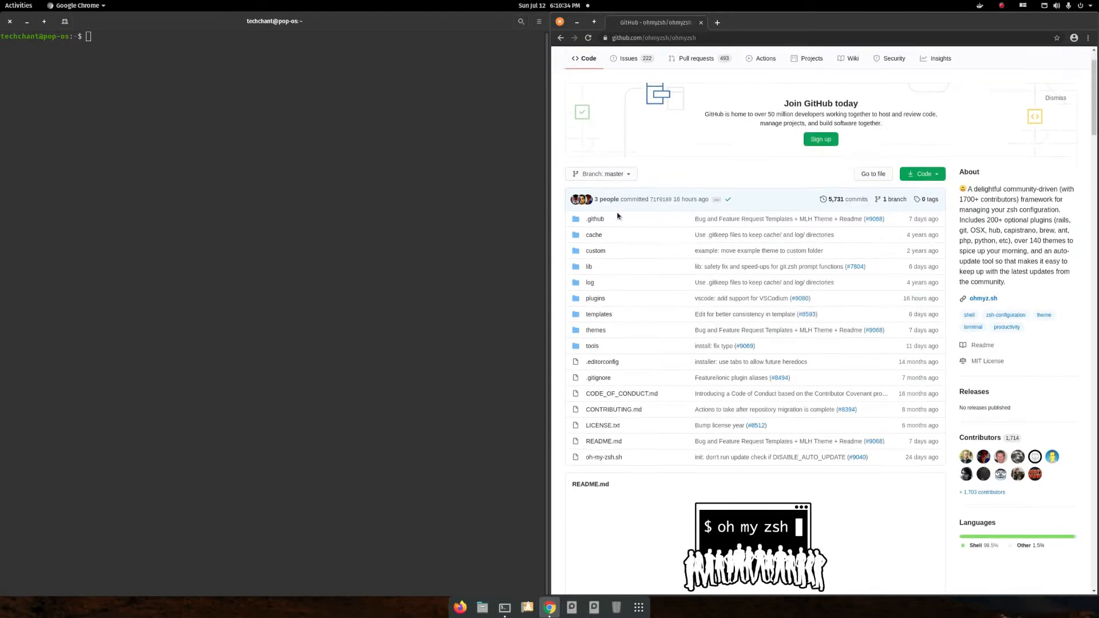
pyautogui.scroll(-3)
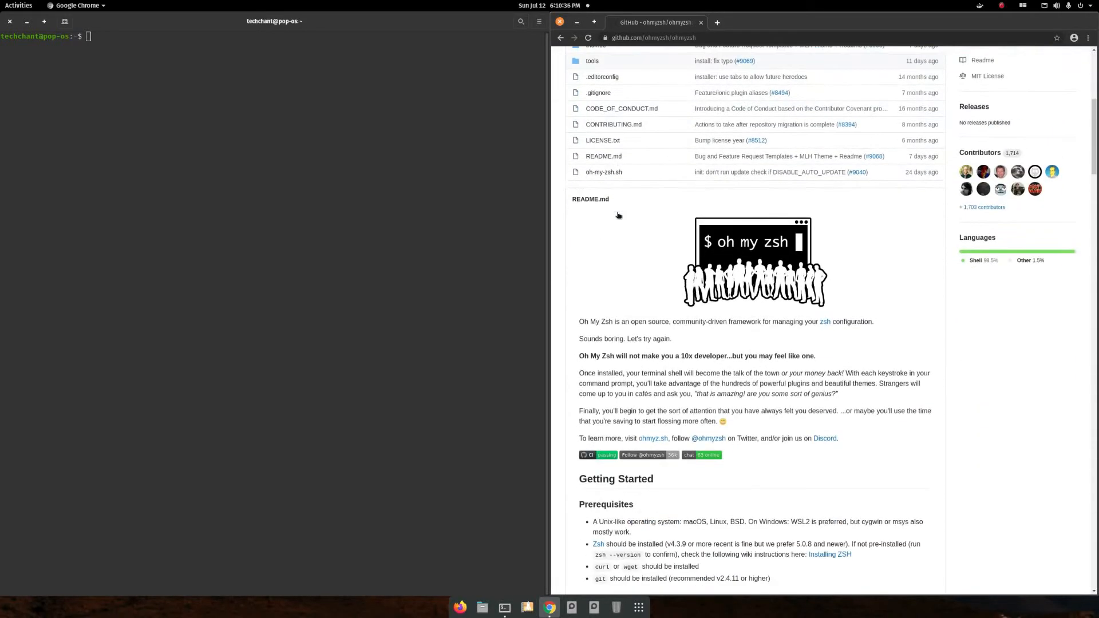
pyautogui.scroll(-3)
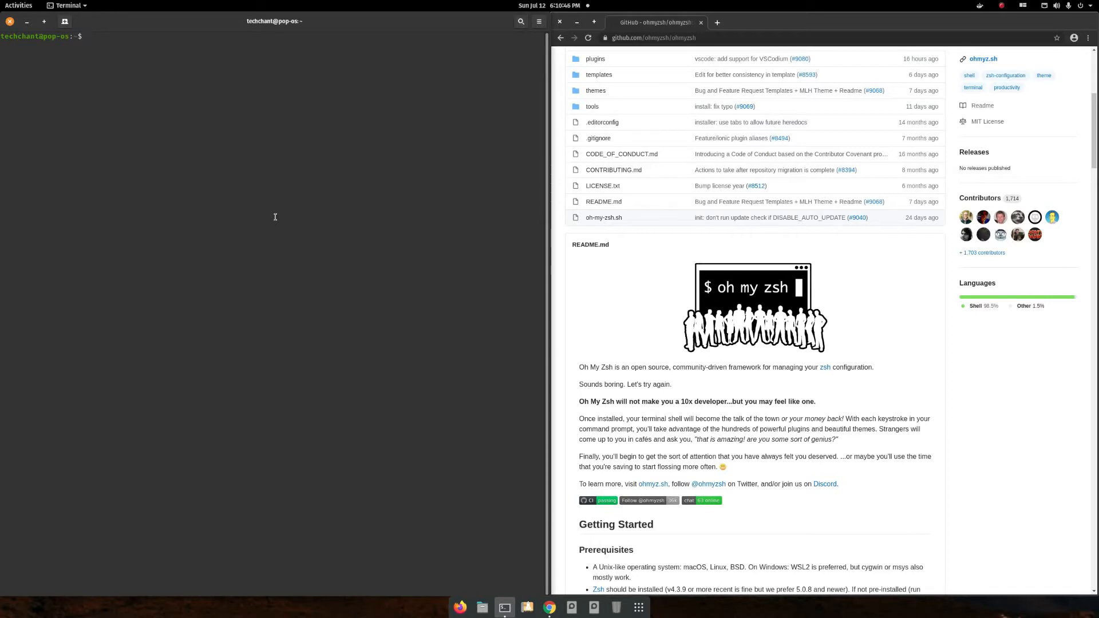
# Check the installed zsh version with zsh --version, fixing a typo.
pyautogui.write('z')
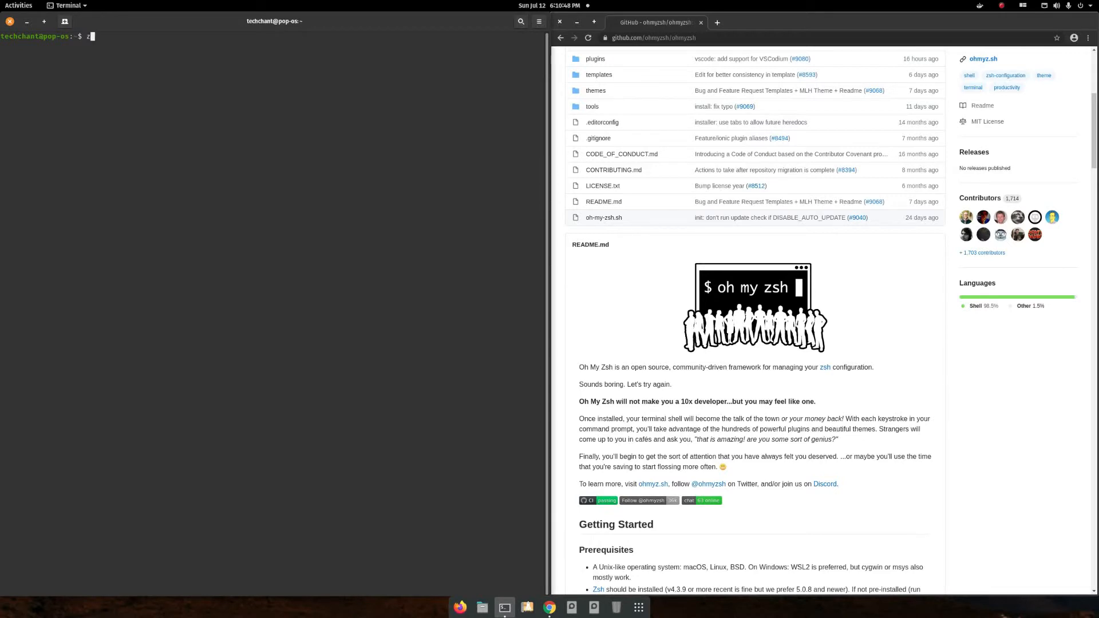
pyautogui.write('sh')
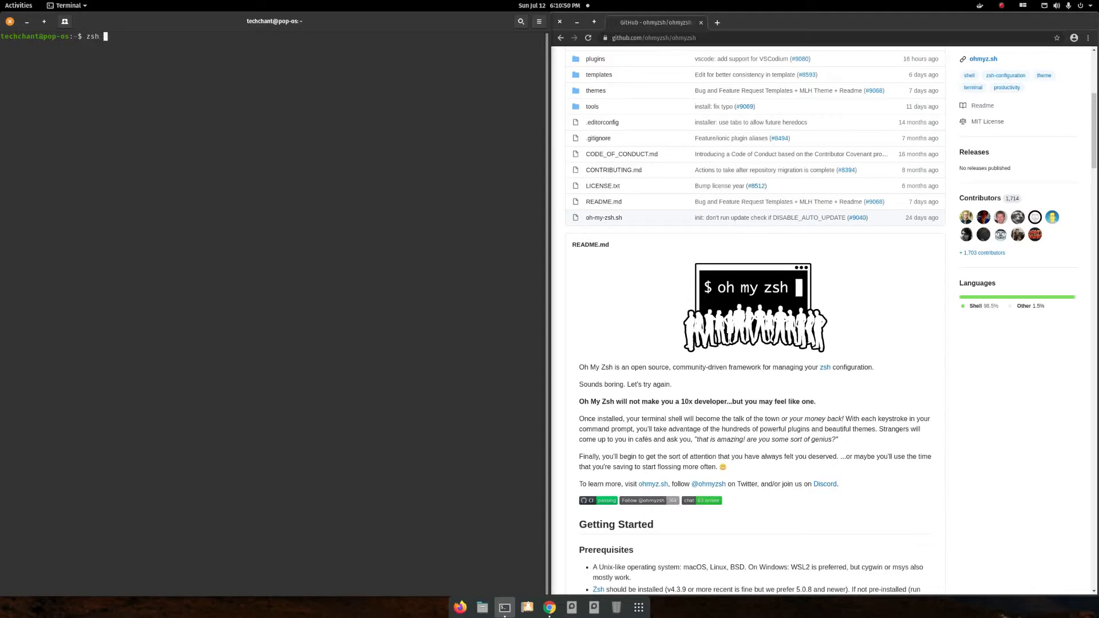
pyautogui.write('--versdi')
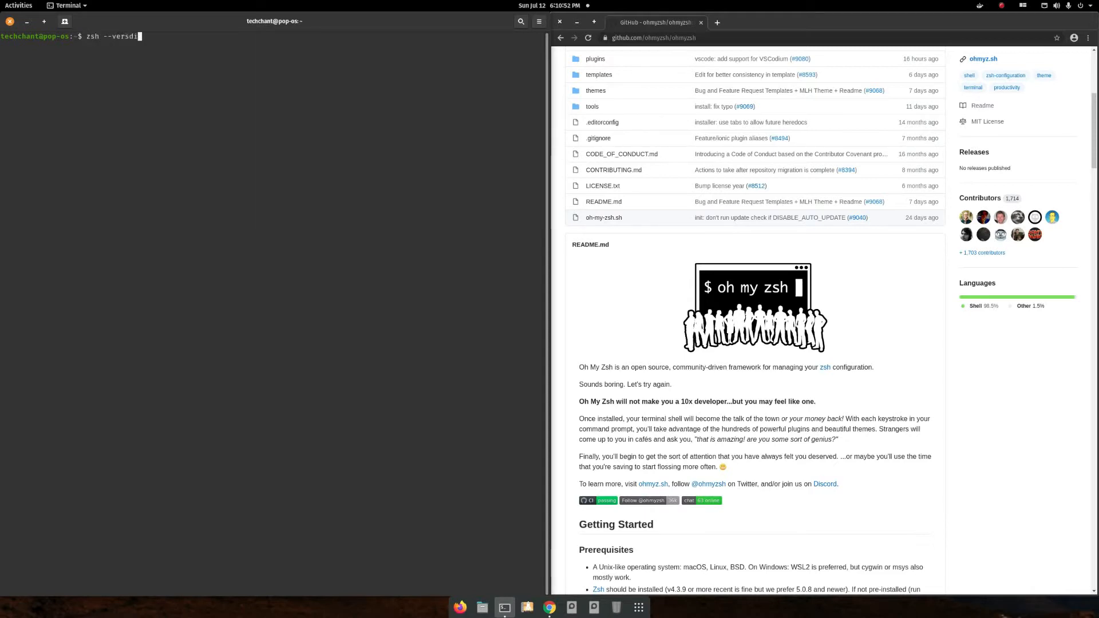
pyautogui.press('BackSpace')
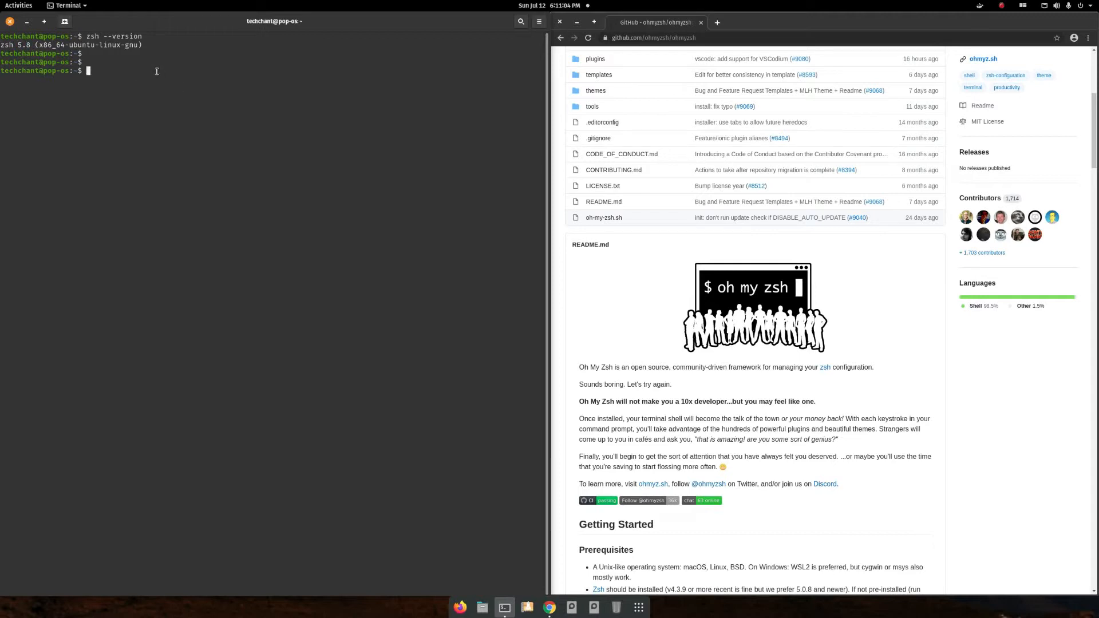
# Run sudo apt-get install zsh, confirming zsh is newest, then clear the terminal.
pyautogui.write('sudo')
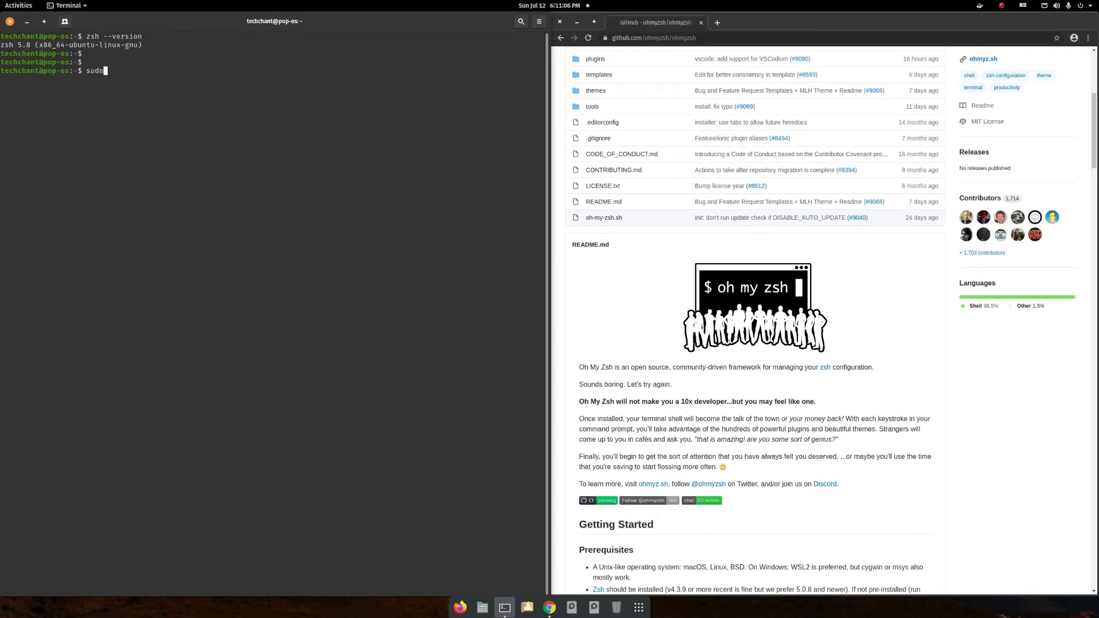
pyautogui.write('apt-get')
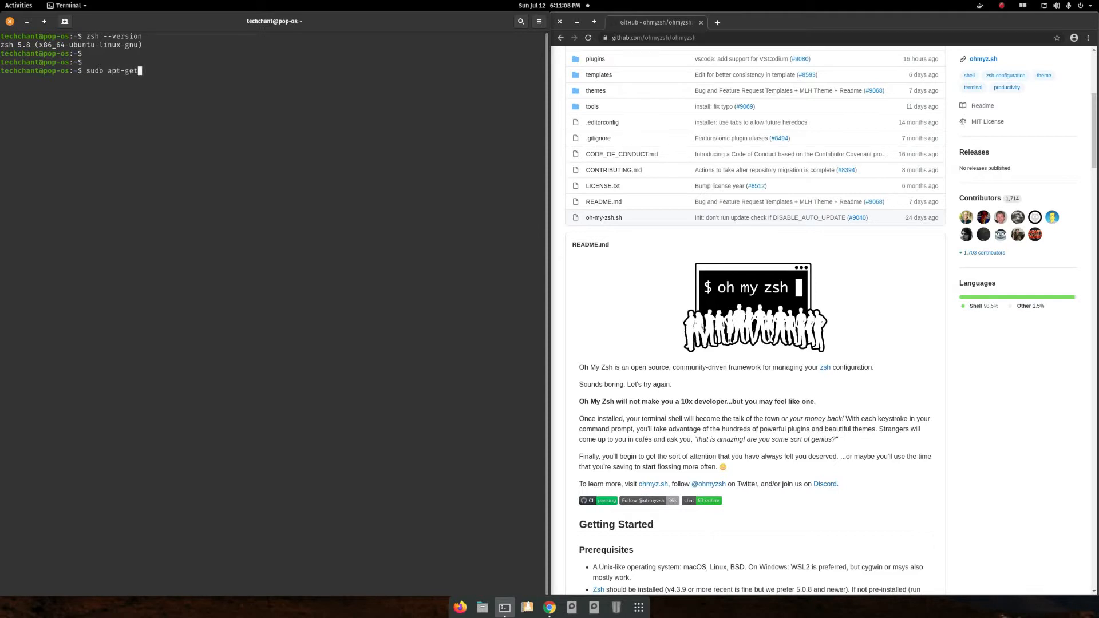
pyautogui.write('install zsh')
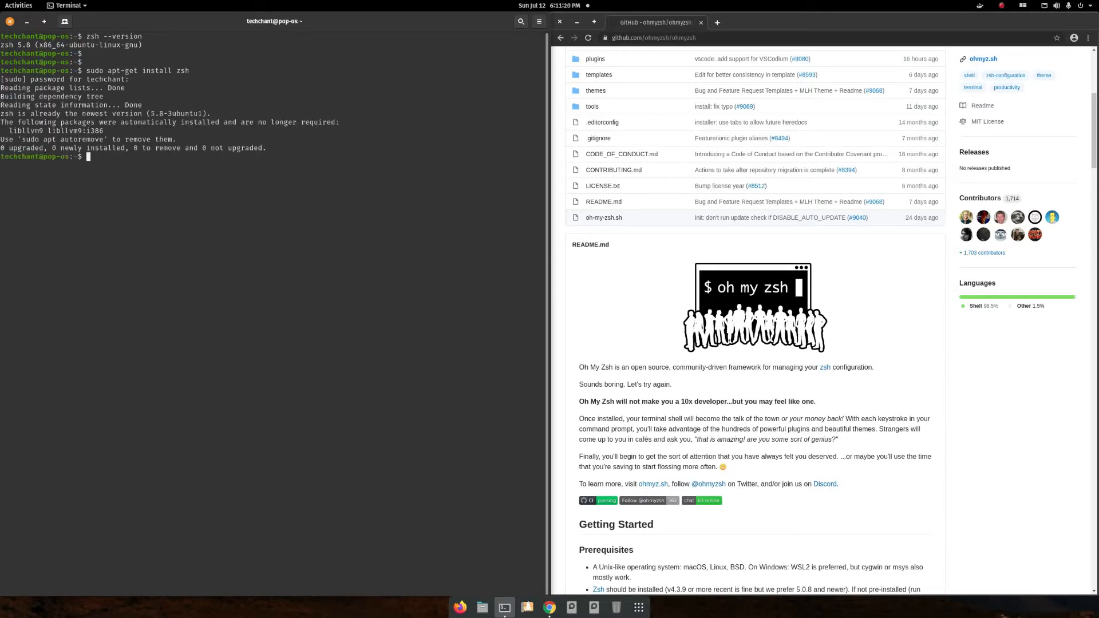
pyautogui.write('cl')
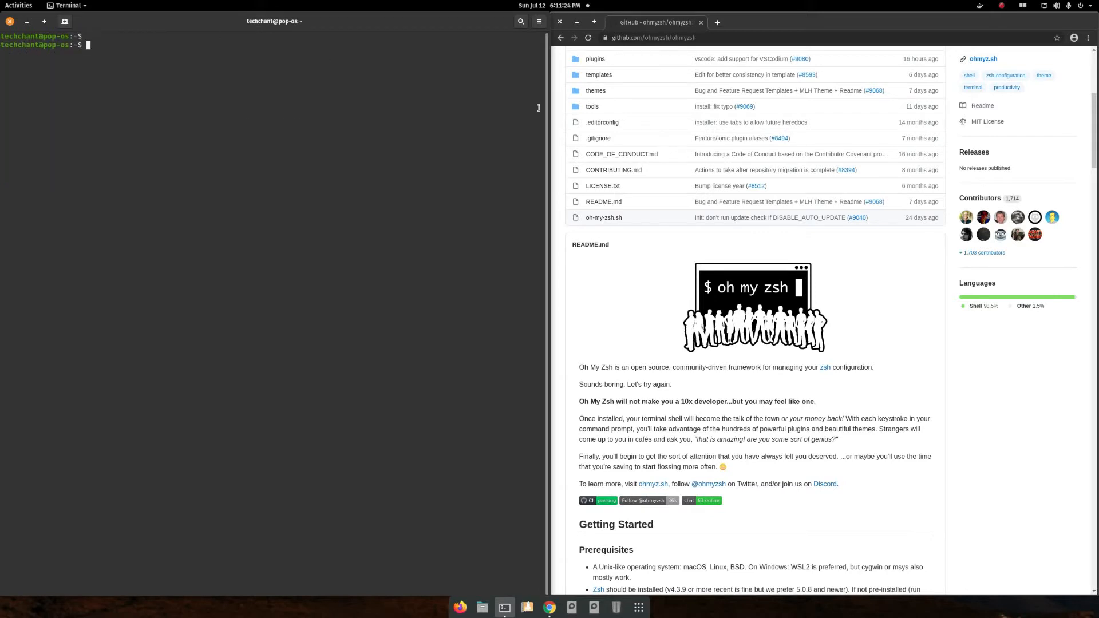
# Scroll the README to Basic Installation showing the curl and wget commands.
pyautogui.scroll(-3)
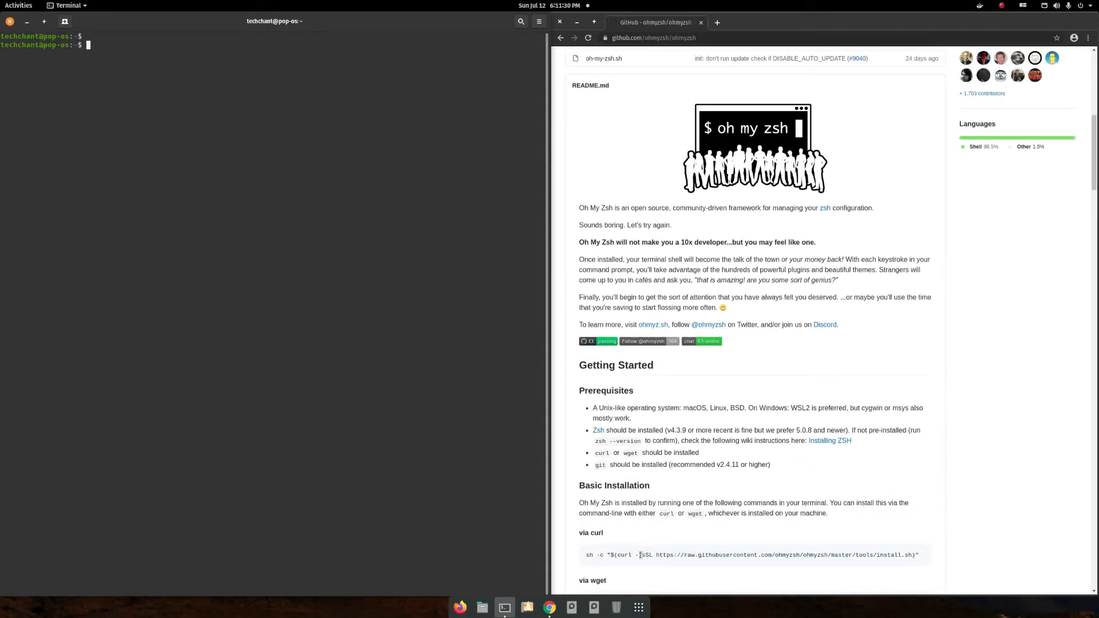
pyautogui.scroll(-3)
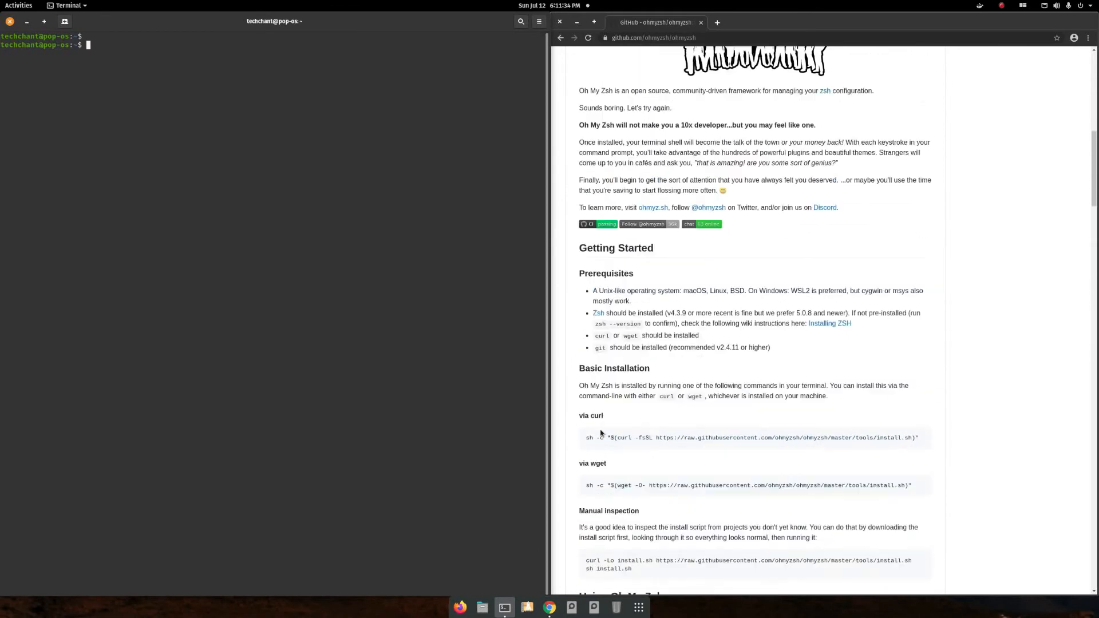
pyautogui.scroll(-3)
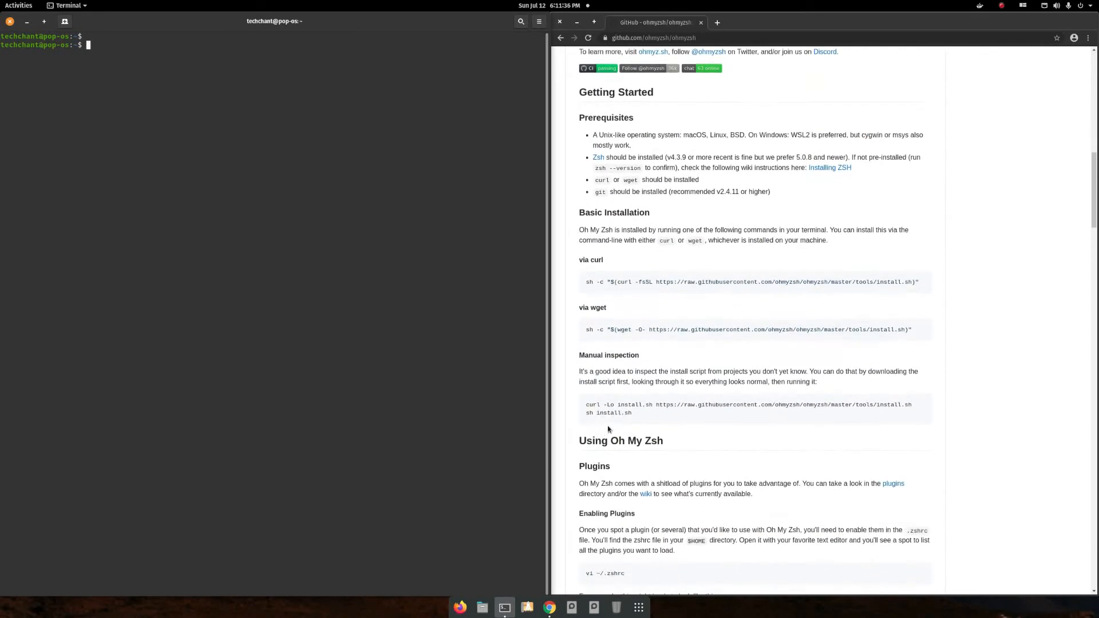
pyautogui.moveTo(569, 275)
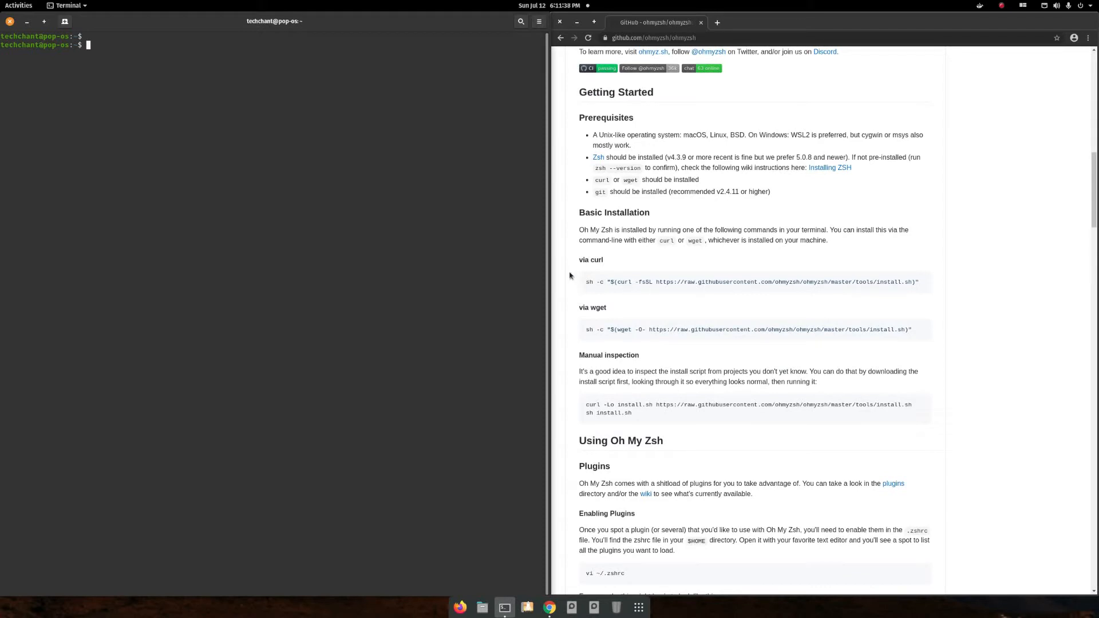
pyautogui.moveTo(328, 156)
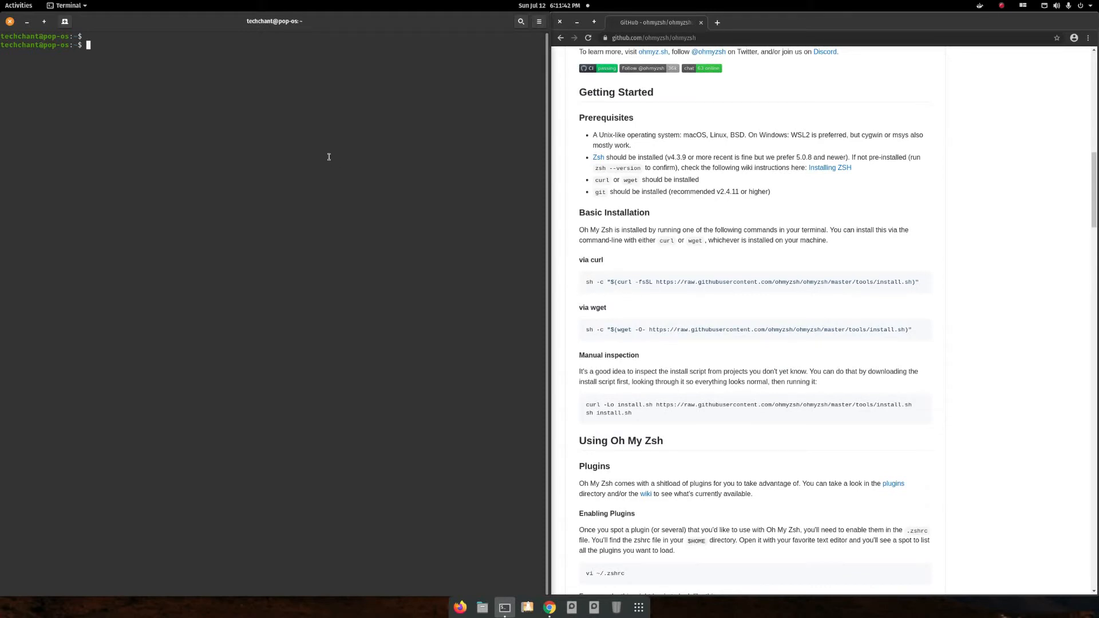
# Check curl --version, then copy and run the curl install script.
pyautogui.write('curl')
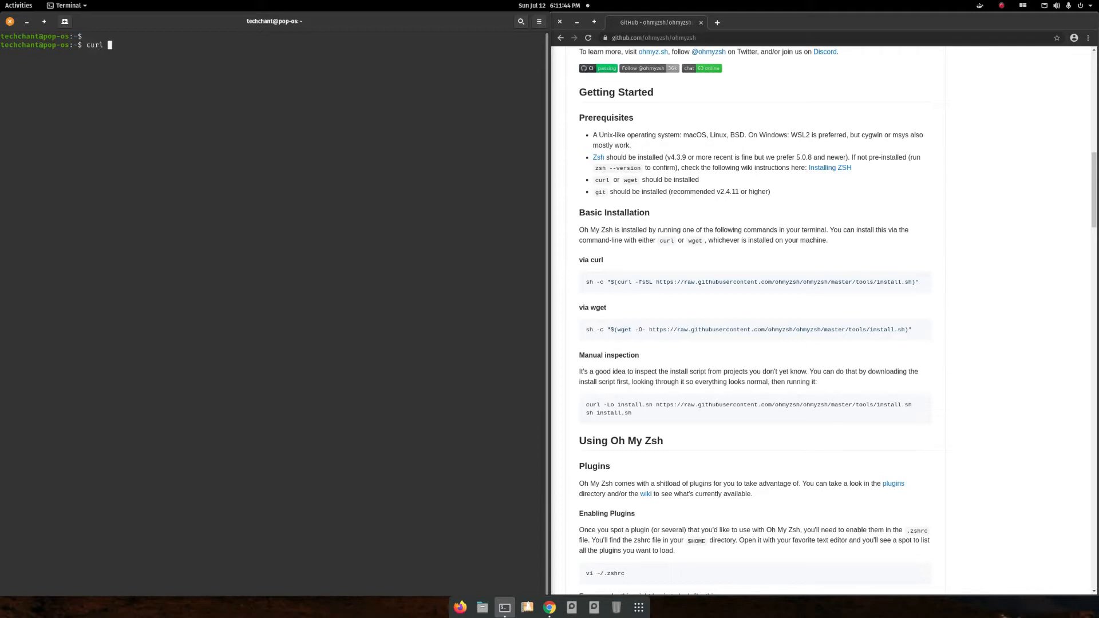
pyautogui.write('--versi')
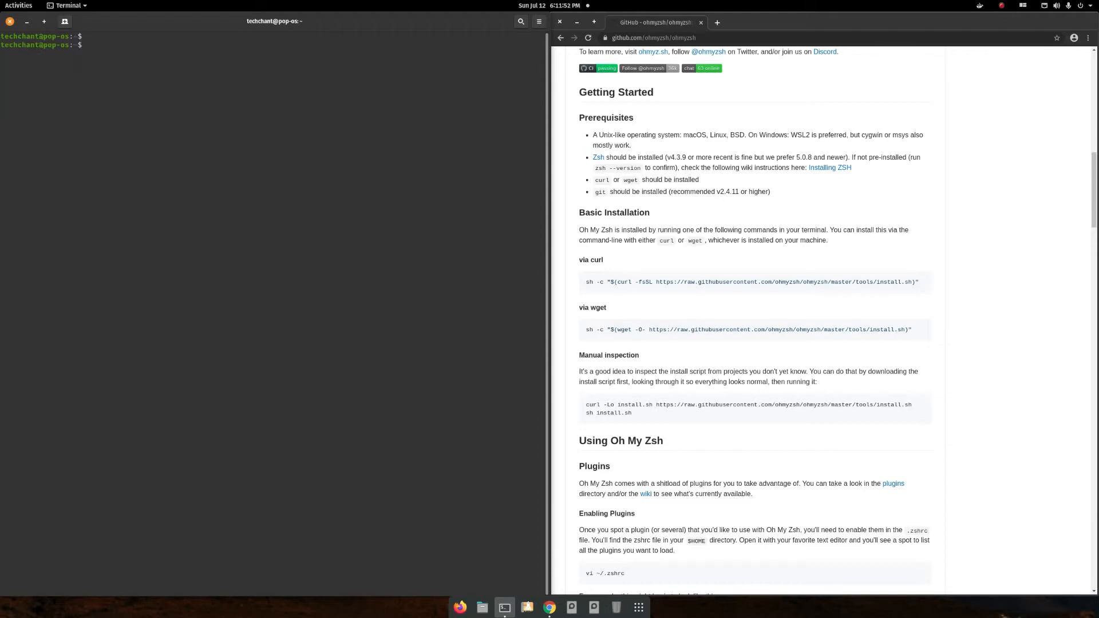
pyautogui.tripleClick(750, 281)
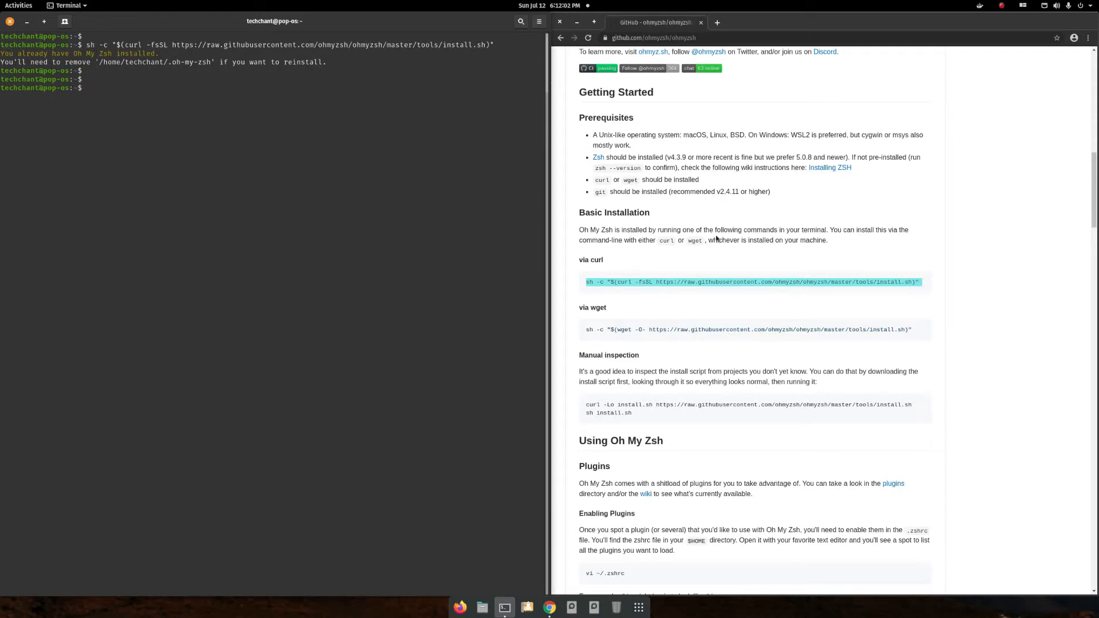
pyautogui.scroll(-3)
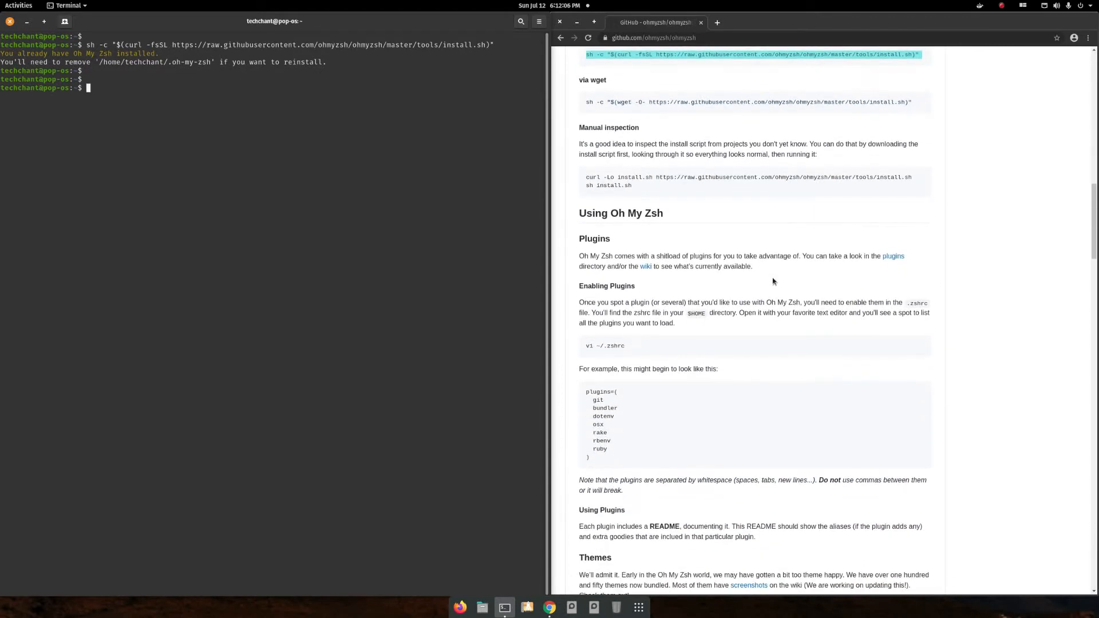
# Open the 'Installing ZSH' wiki link in a new tab and switch to it.
pyautogui.scroll(3)
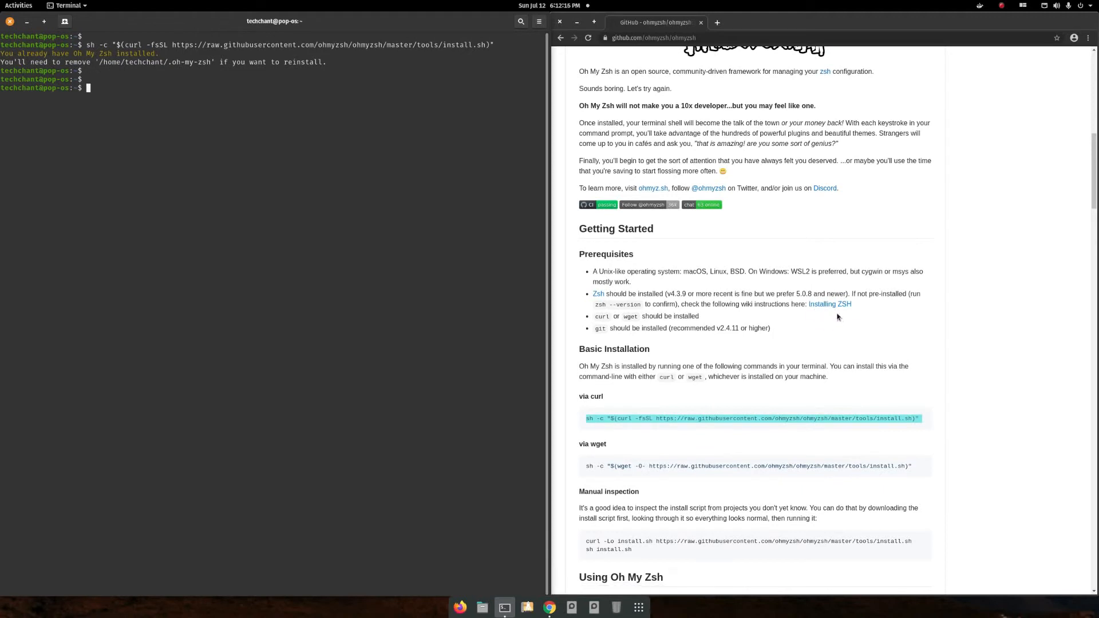
pyautogui.rightClick(830, 304)
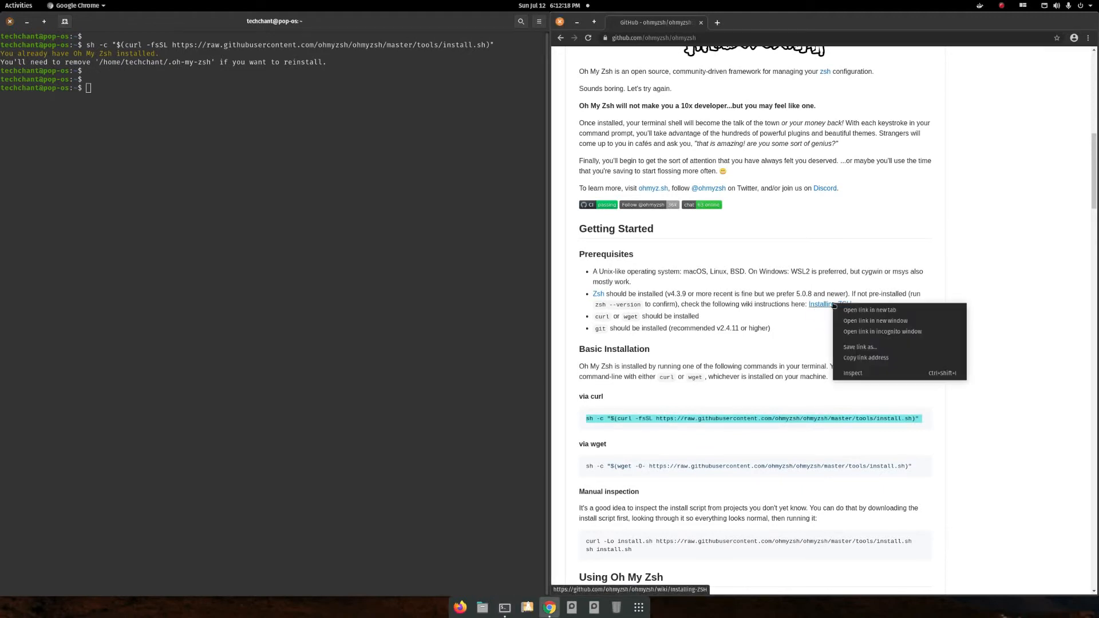
pyautogui.click(868, 309)
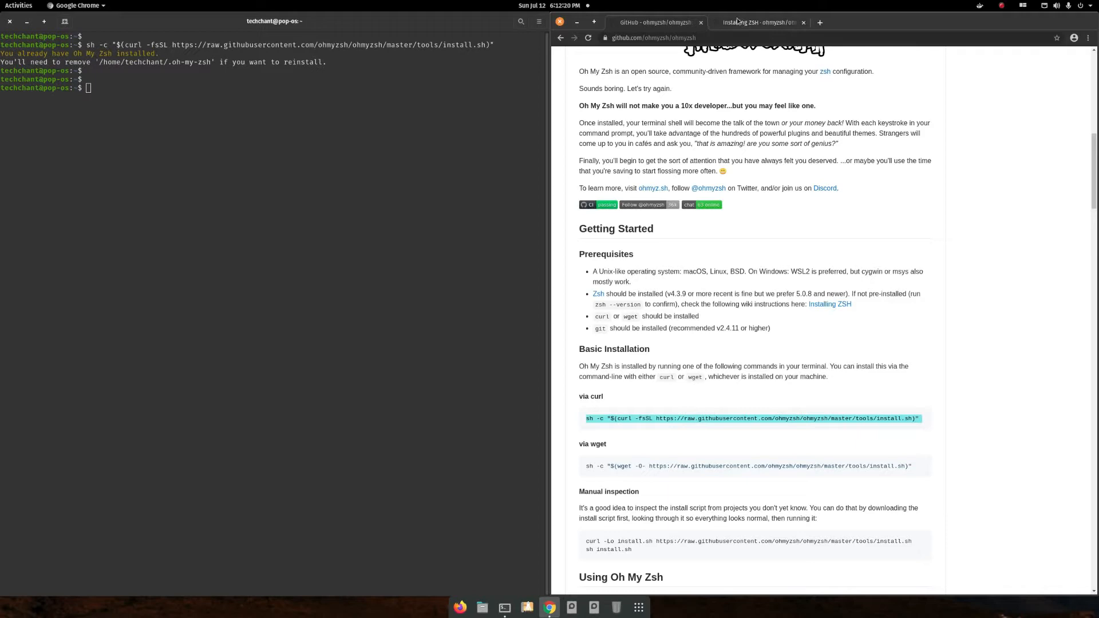
pyautogui.click(757, 22)
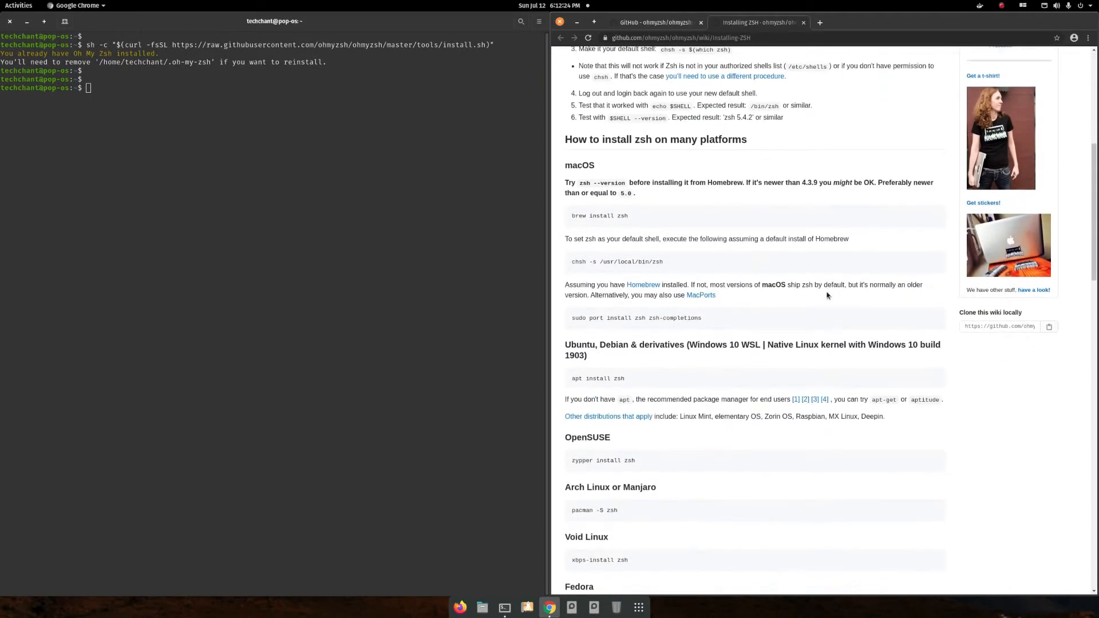
# Scroll to the end of the wiki page and select the chsh command.
pyautogui.scroll(-3)
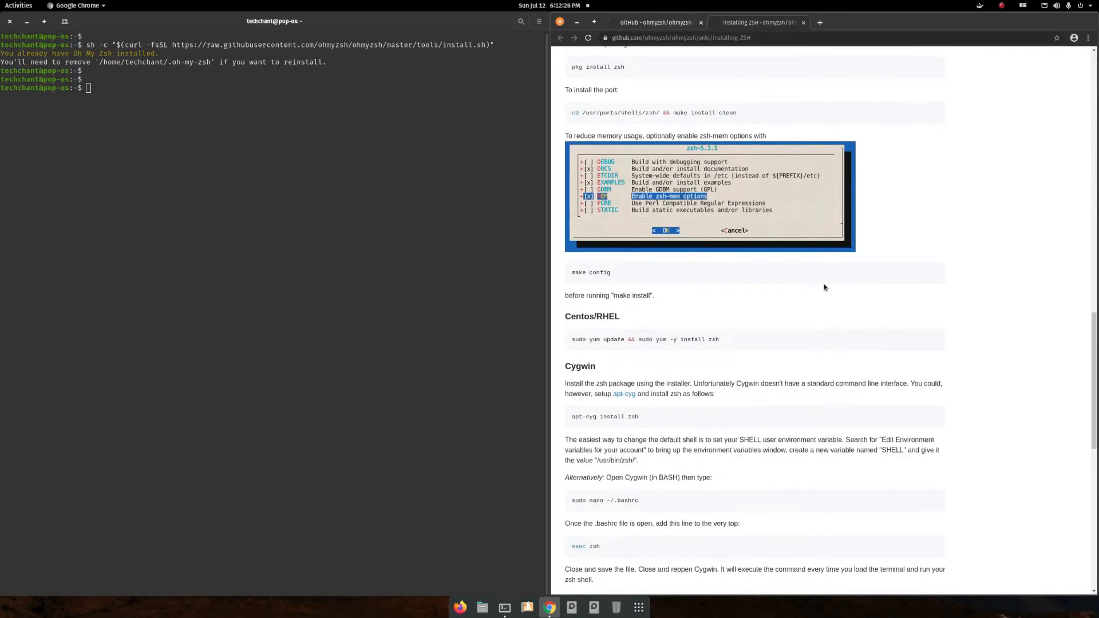
pyautogui.scroll(-3)
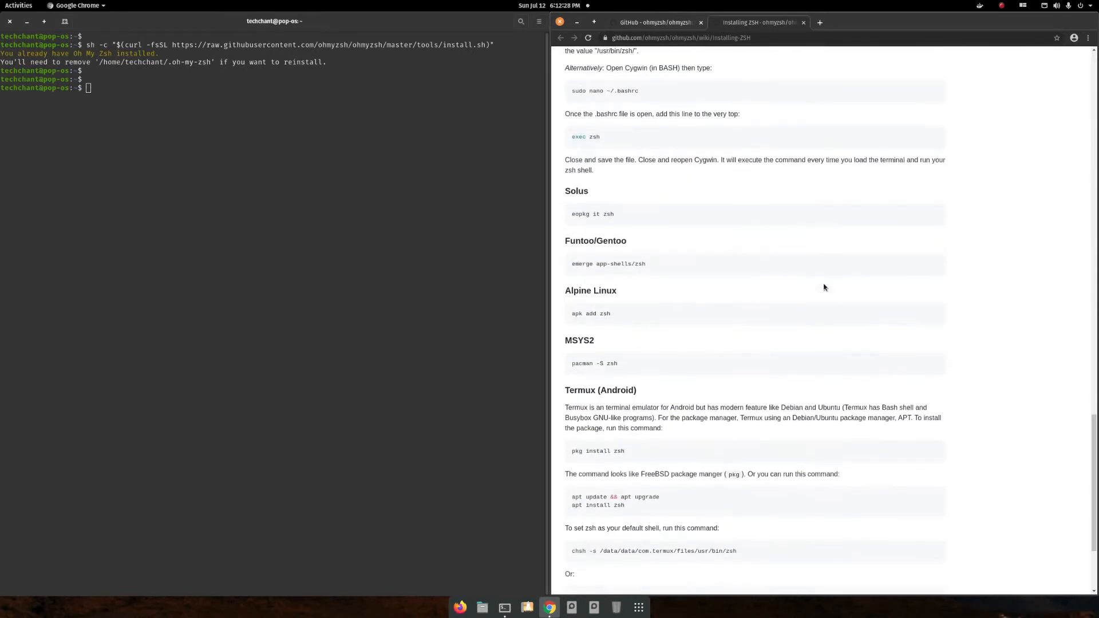
pyautogui.scroll(-3)
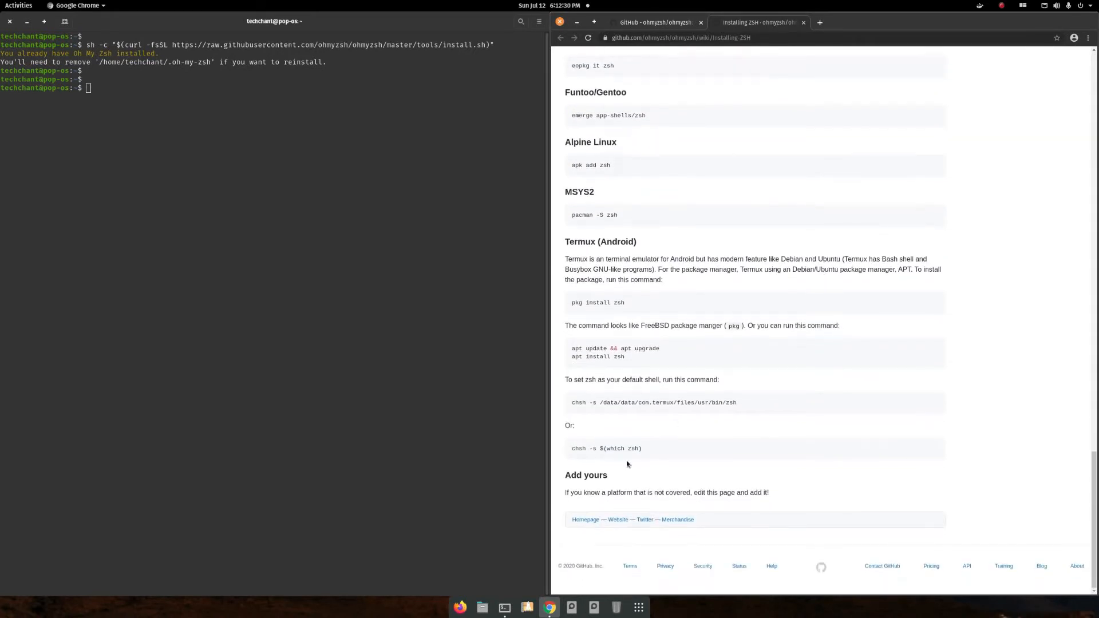
pyautogui.doubleClick(606, 447)
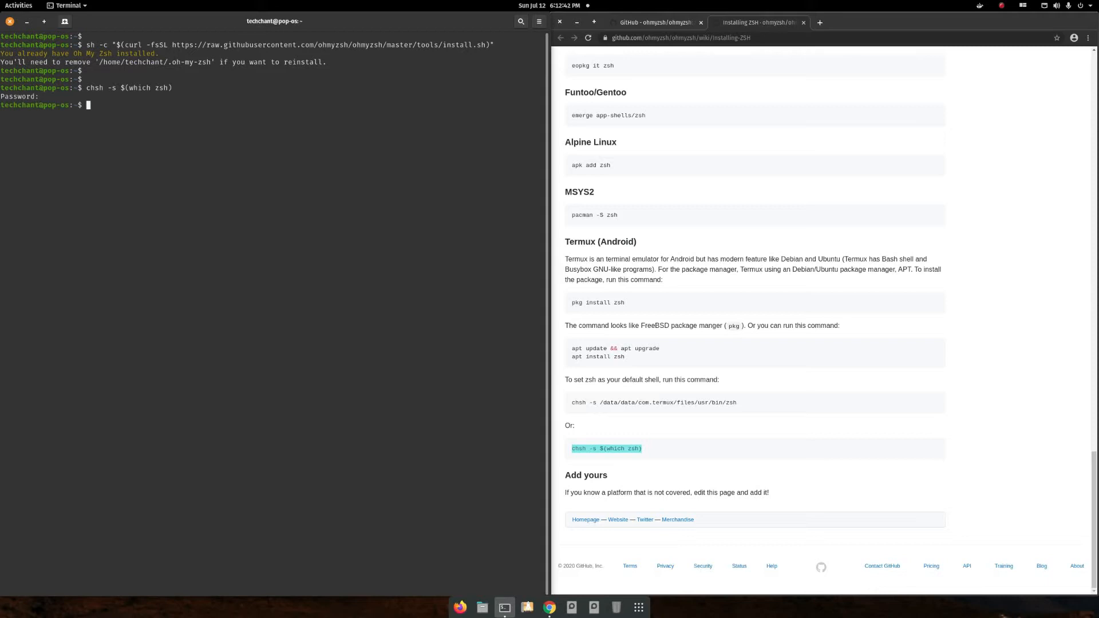
# Run chsh -s $(which zsh) and enter the password.
pyautogui.press('Return')
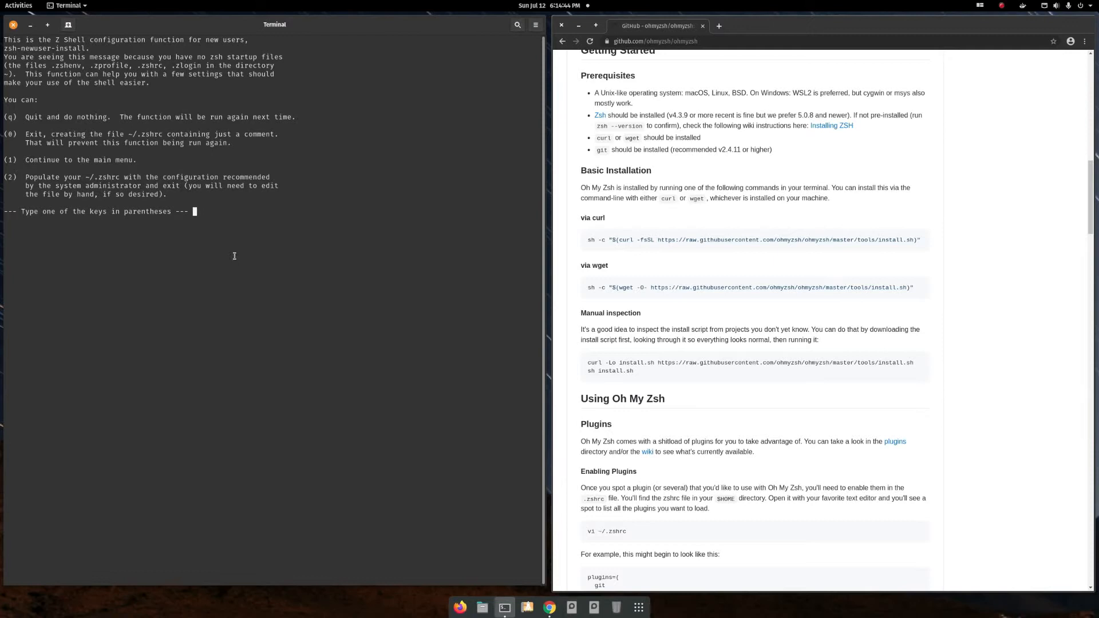
# Choose option 2 to populate ~/.zshrc, then list home files with ls -a.
pyautogui.write('2')
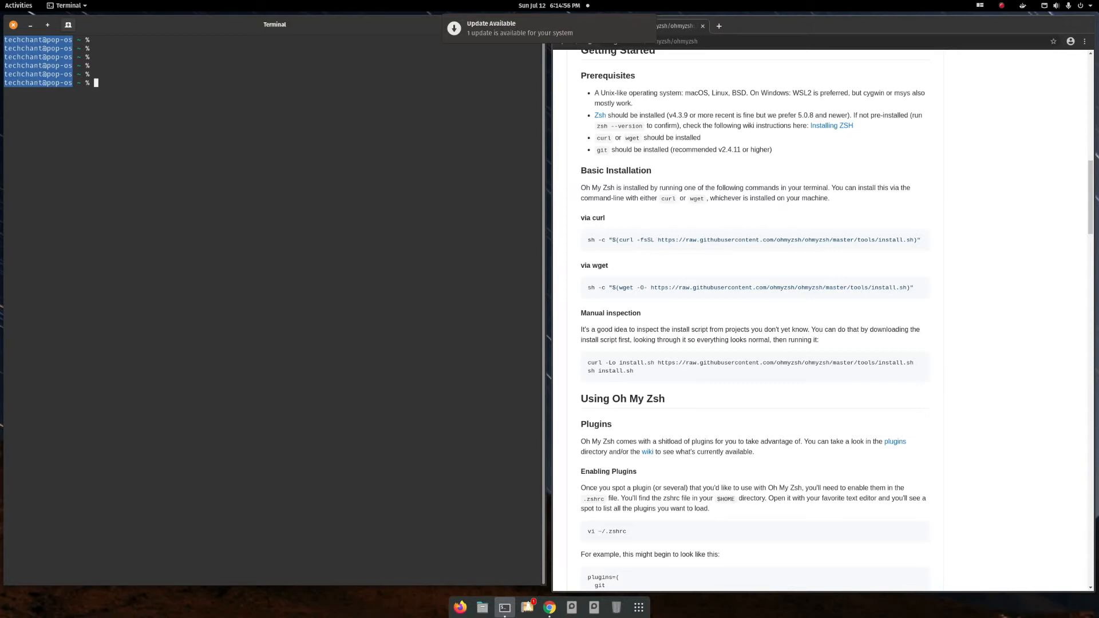
pyautogui.write('ls -a')
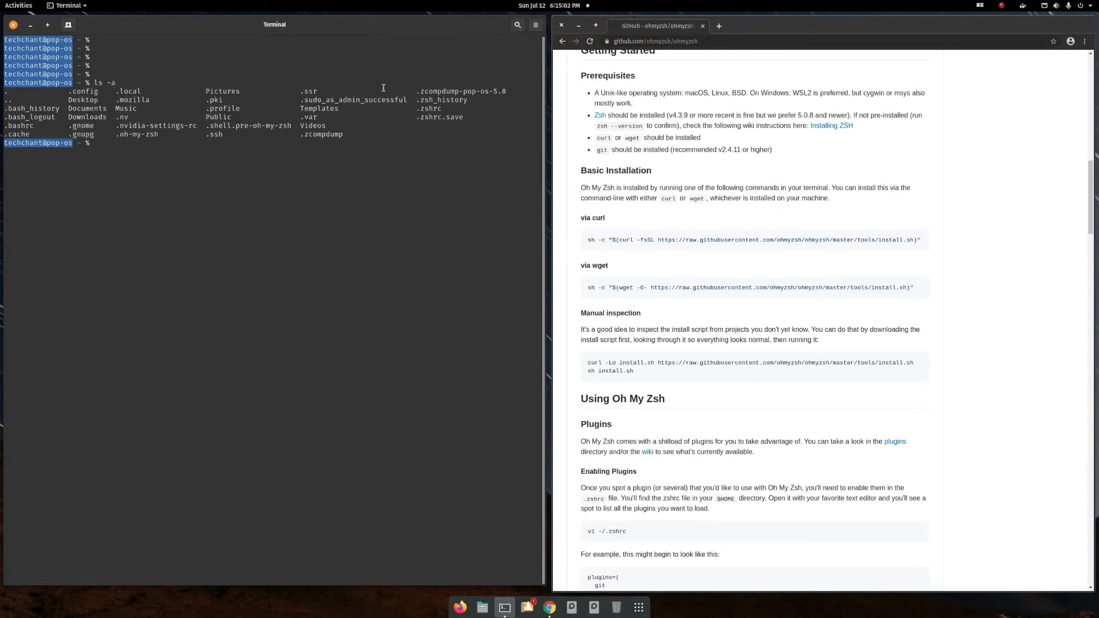
# Copy the .zshrc name, try sudo nano .zshrc, and rerun the curl installer.
pyautogui.doubleClick(429, 109)
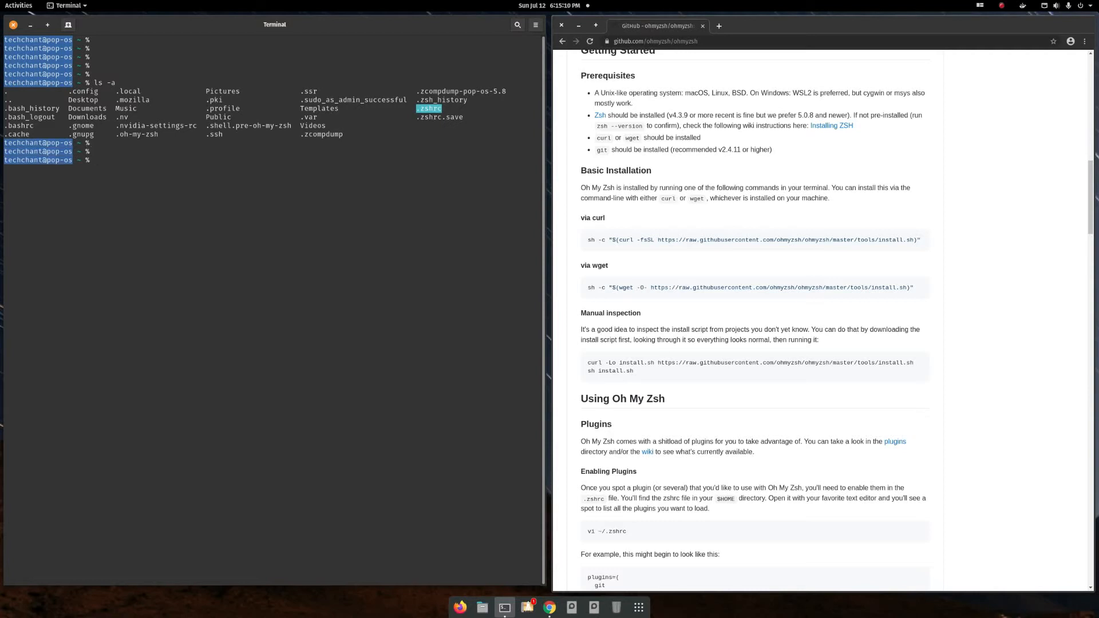
pyautogui.write('sudo .')
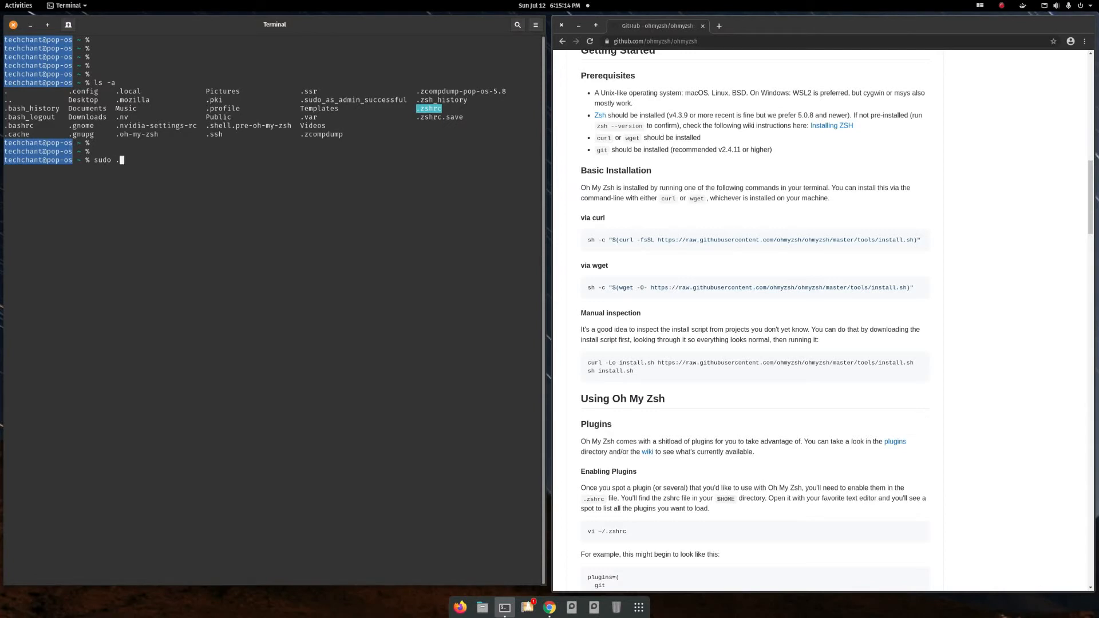
pyautogui.write('zshrc')
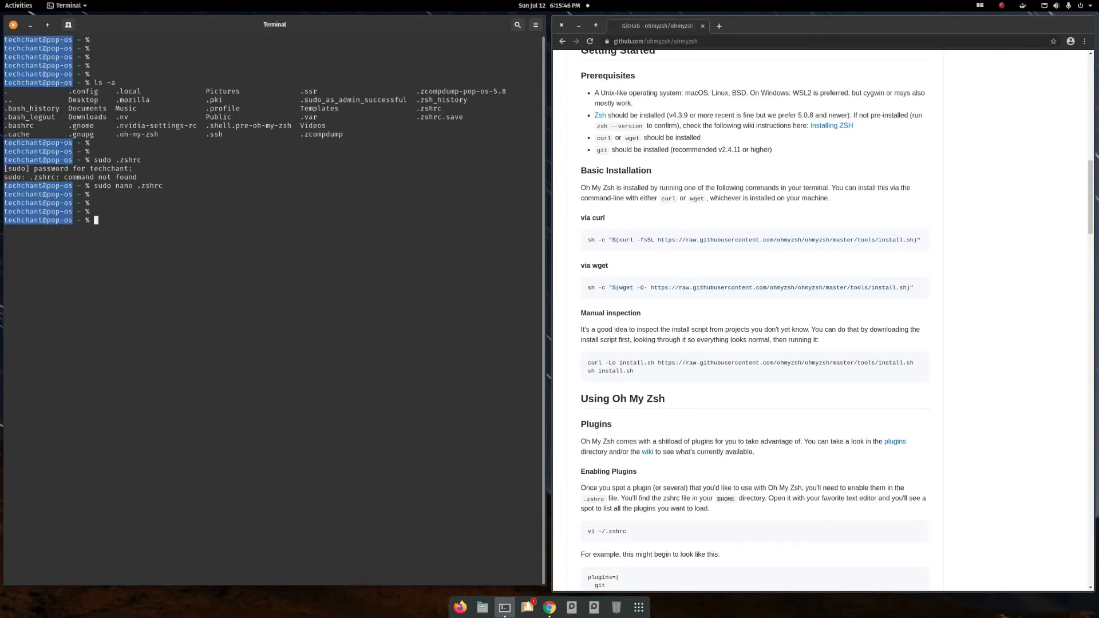
pyautogui.scroll(-3)
pyautogui.write('sudo rm /home/techchant/.oh-my-zsh')
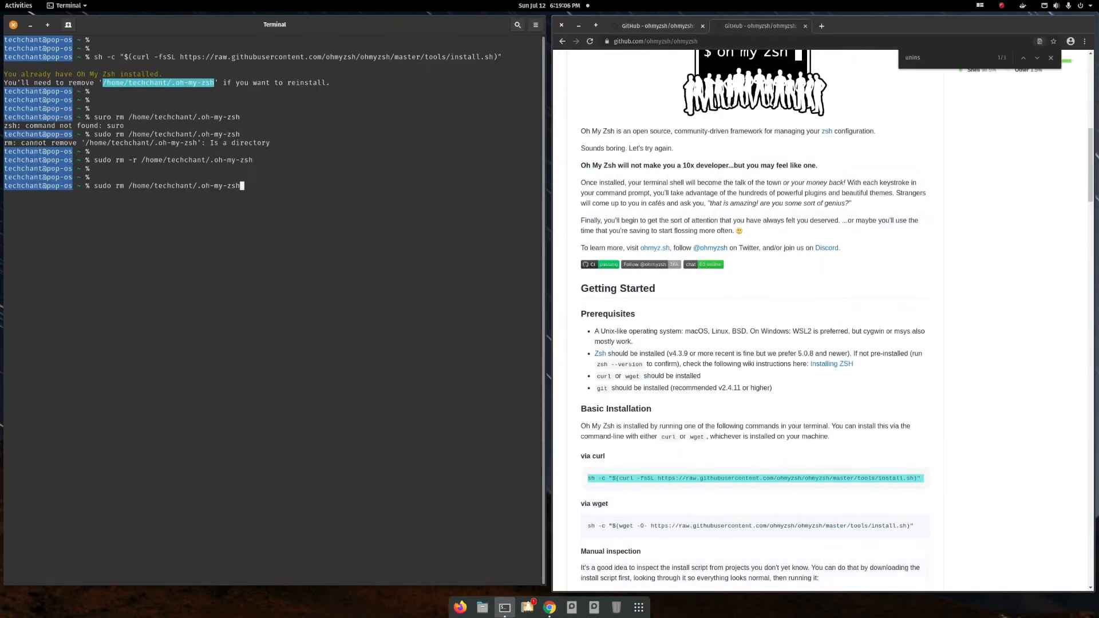
# Remove /home/techchant/.oh-my-zsh, try uninstall_oh_my_zsh, and open .zshrc with sudo nano.
pyautogui.press('Return')
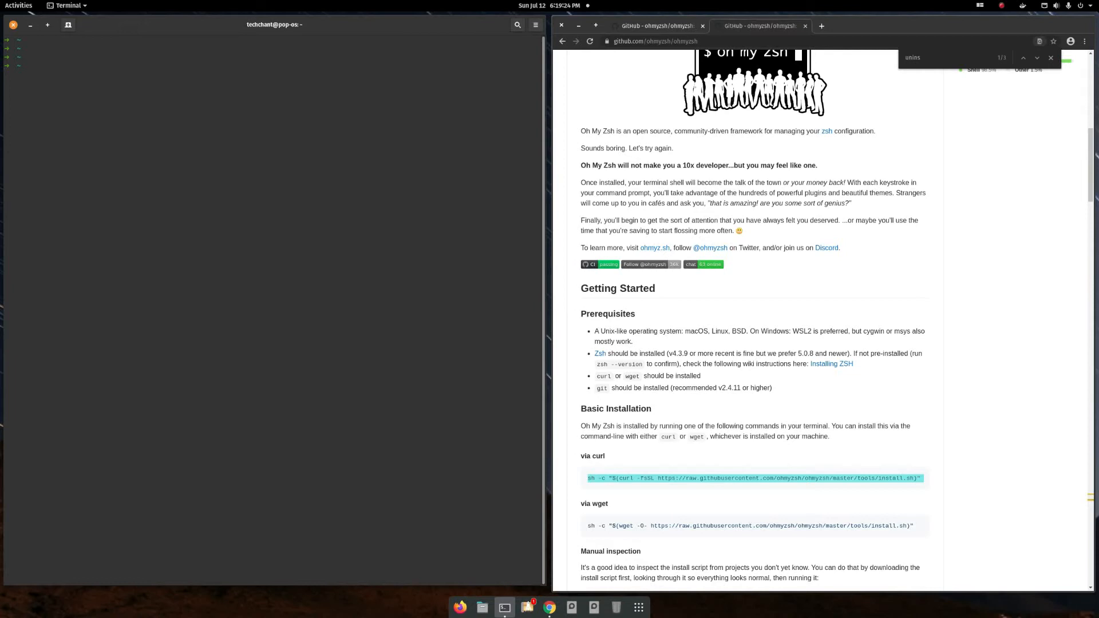
pyautogui.write('sudo rm -r /home/techchant/.oh-my-zsh')
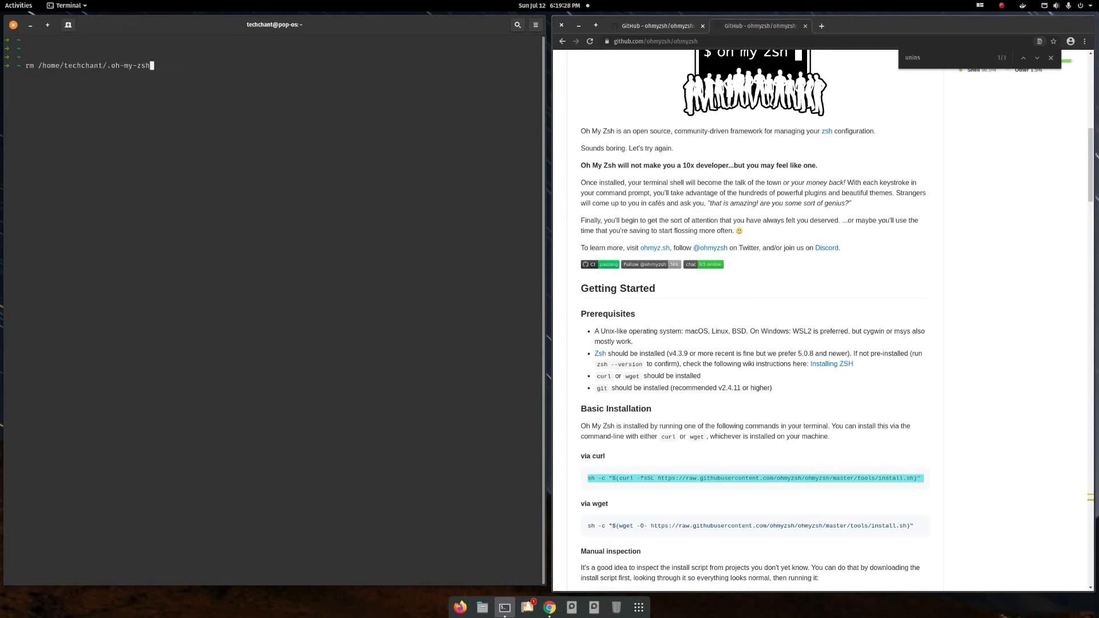
pyautogui.write('uninstall_oh_my_zsh')
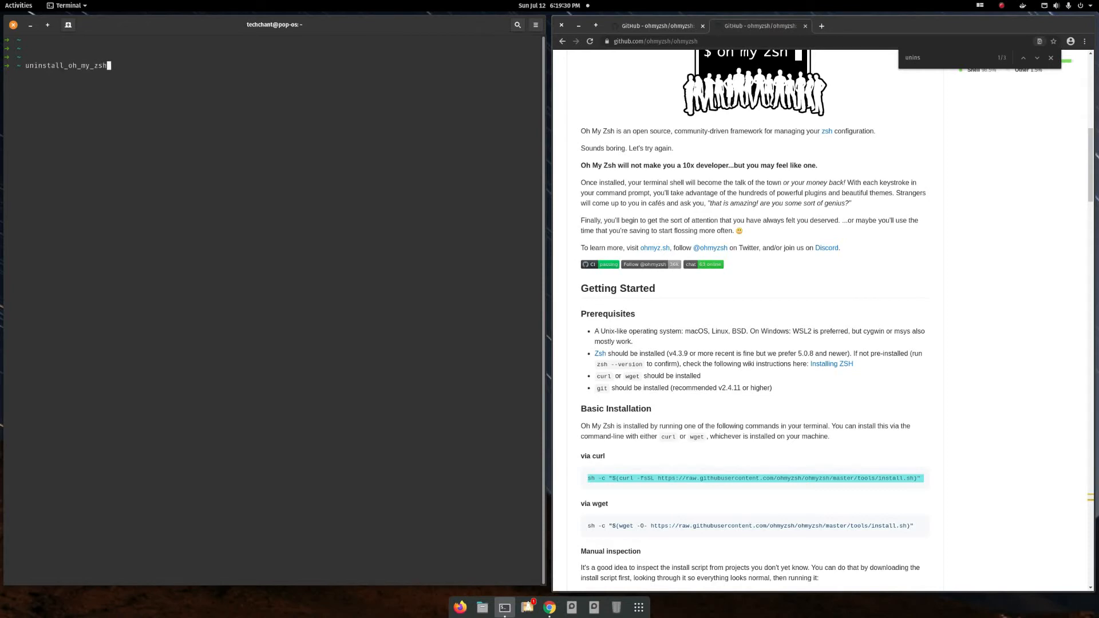
pyautogui.write('sudo nano .zshrc')
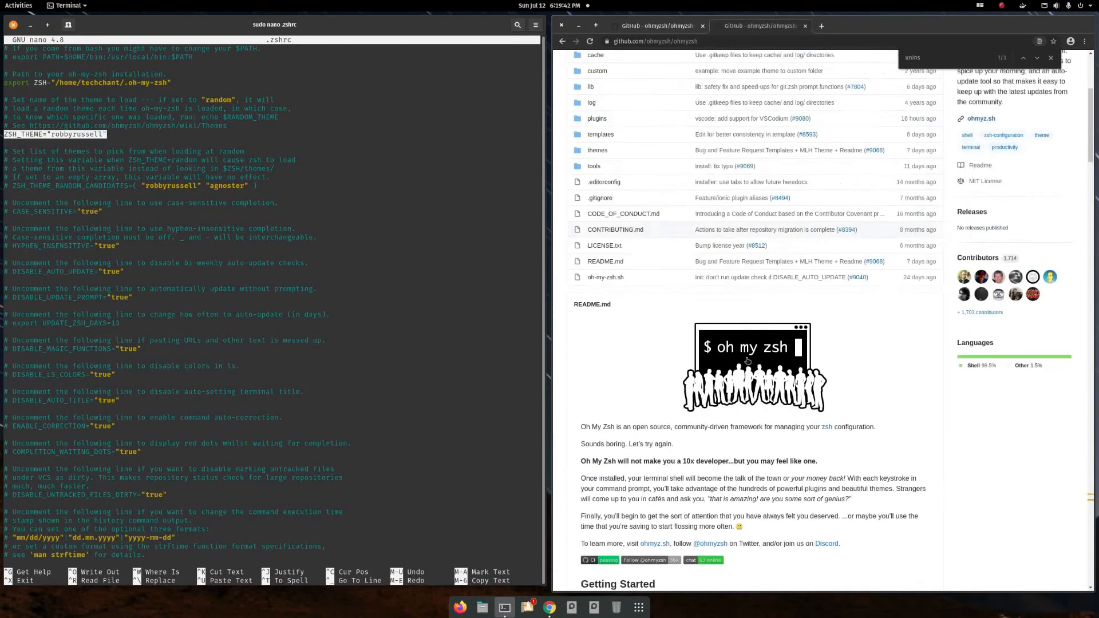
# Scroll the README to Themes, select 'agnoster', and open the Powerline fonts repo in a new tab.
pyautogui.scroll(-3)
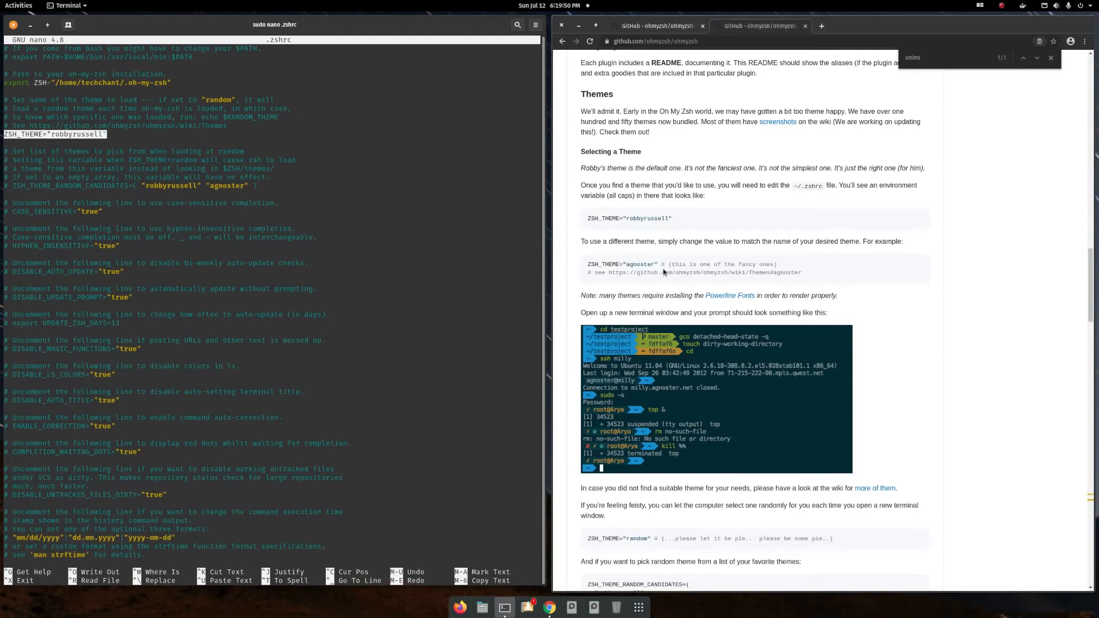
pyautogui.doubleClick(639, 264)
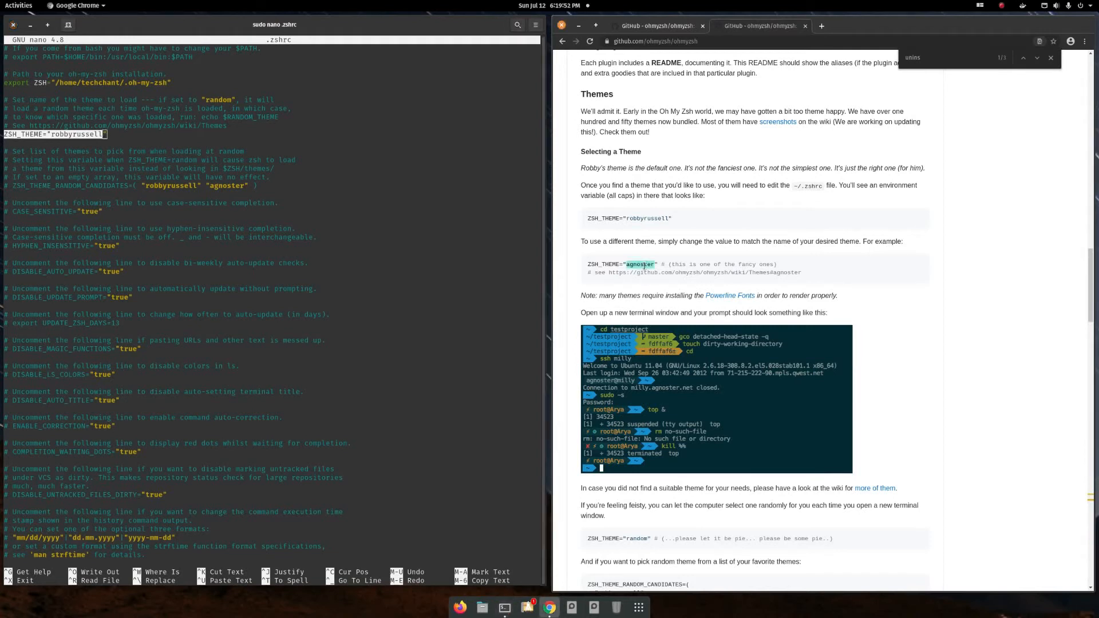
pyautogui.moveTo(894, 313)
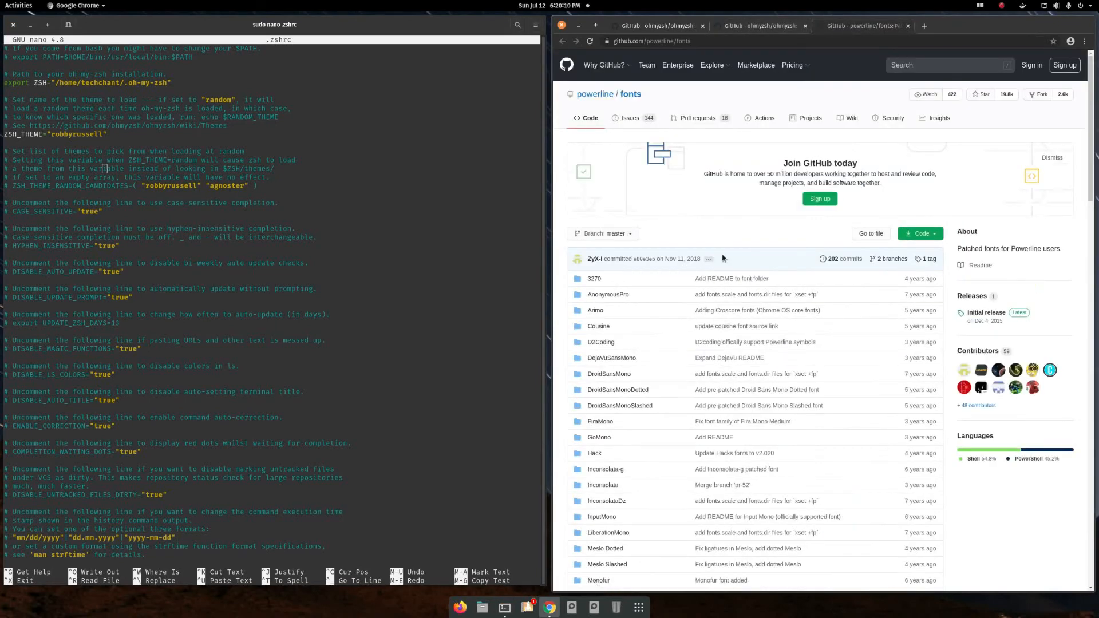
pyautogui.scroll(-3)
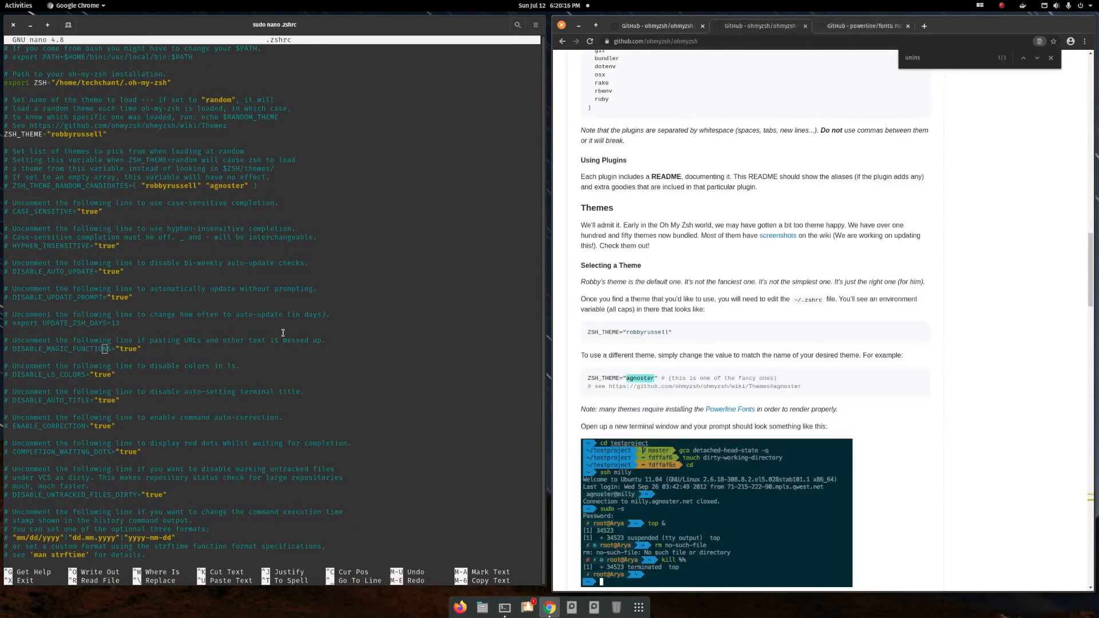
# Add plugins=(docker) and plugins=(aws) under plugins=(git) in .zshrc, then exit nano.
pyautogui.scroll(-3)
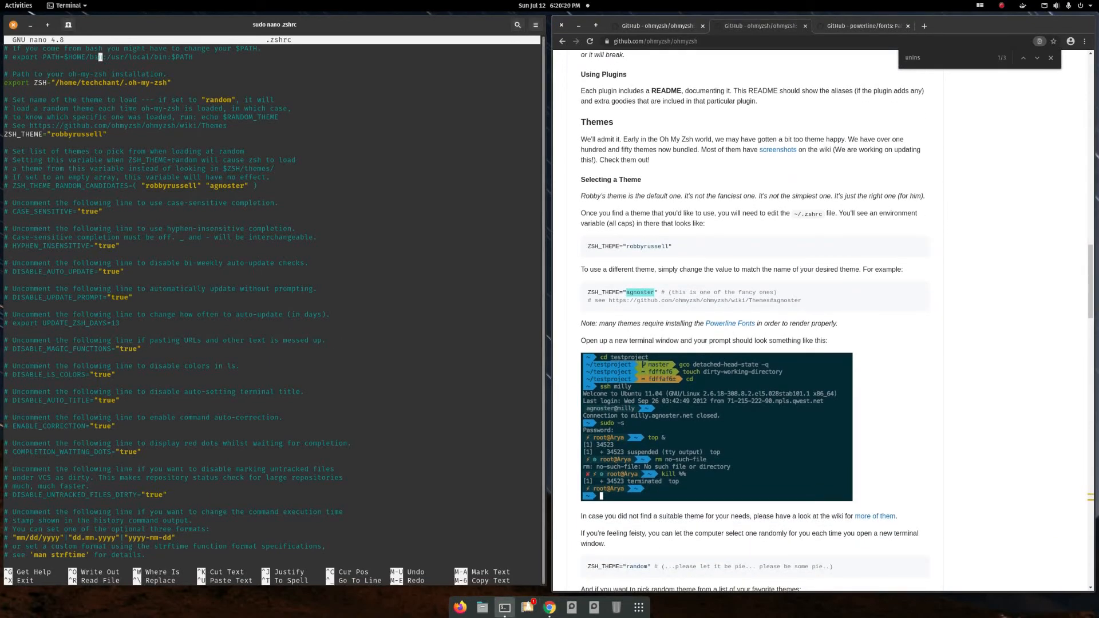
pyautogui.click(102, 134)
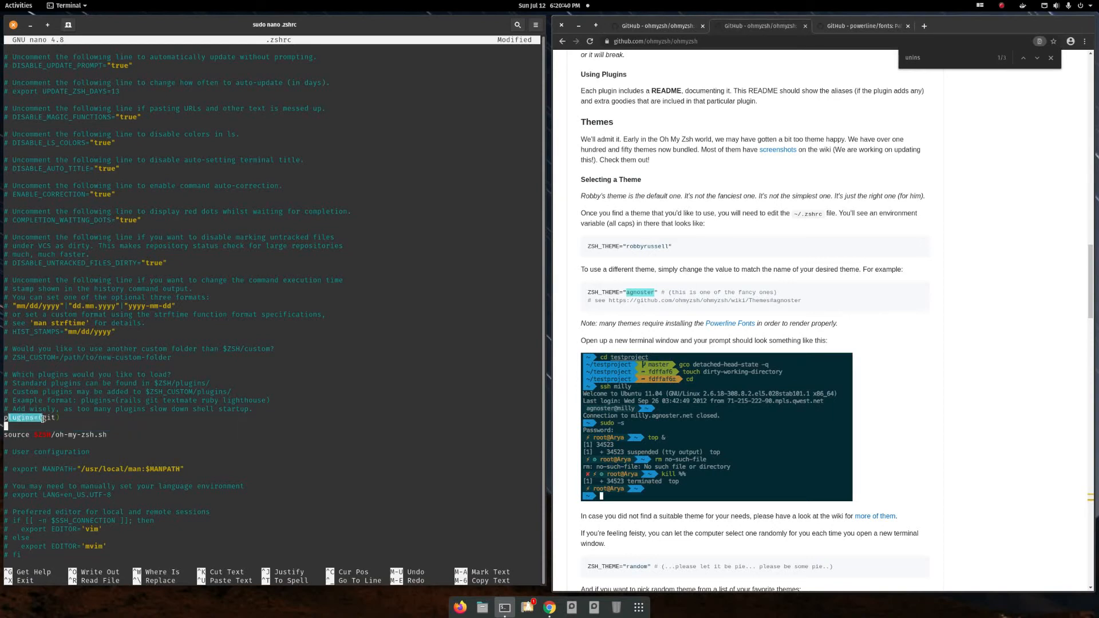
pyautogui.rightClick(42, 417)
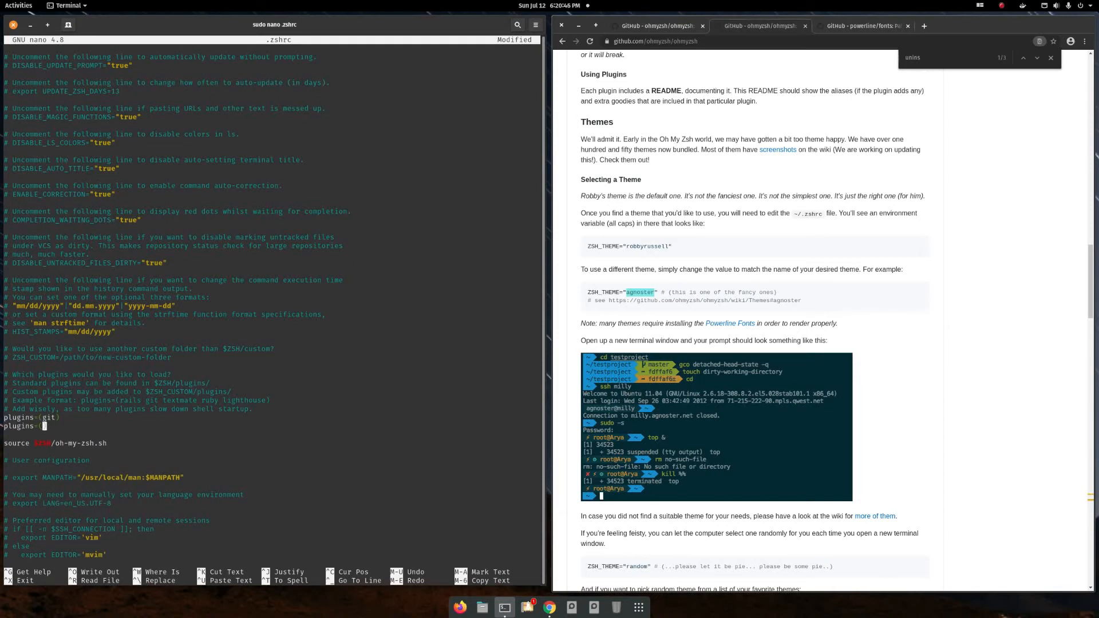
pyautogui.write('docker)')
pyautogui.write('plugins=(gi')
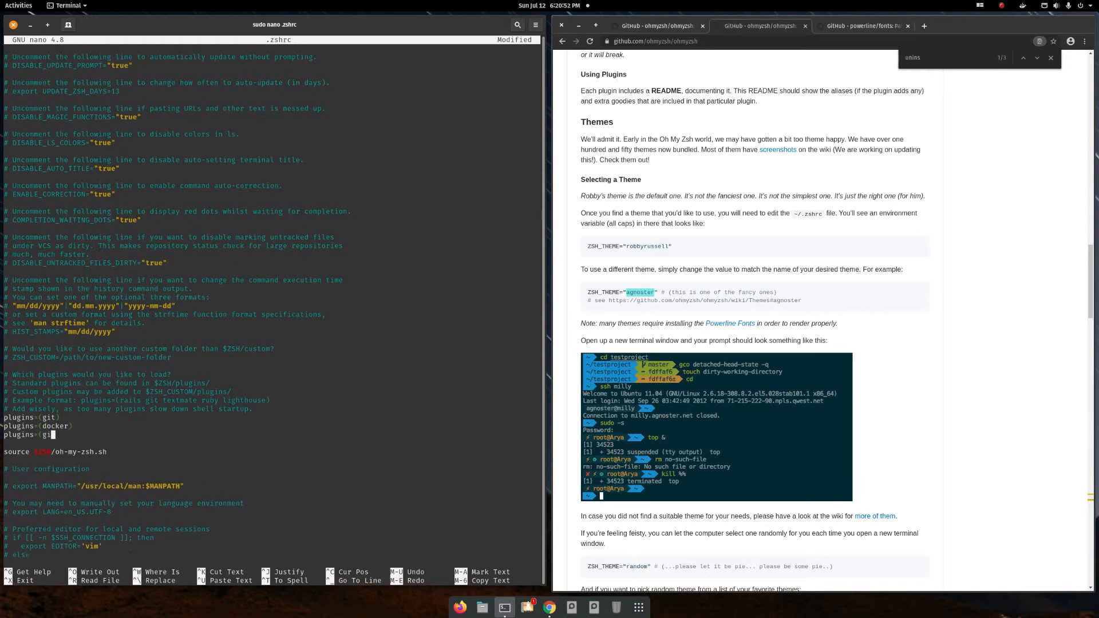
pyautogui.write('aws)')
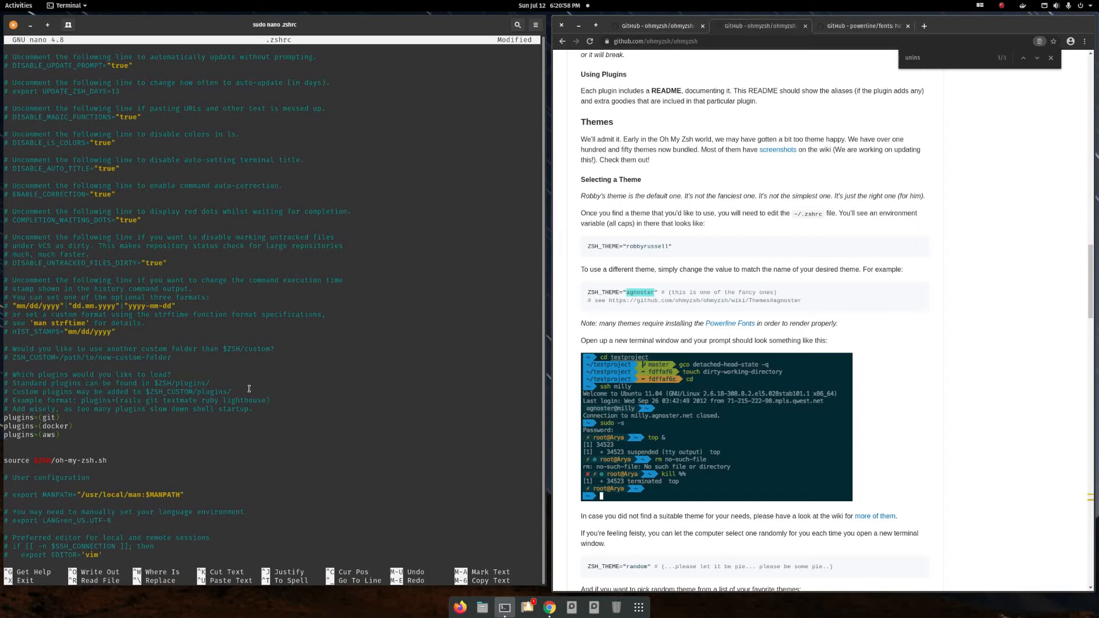
pyautogui.press('ctrl+x')
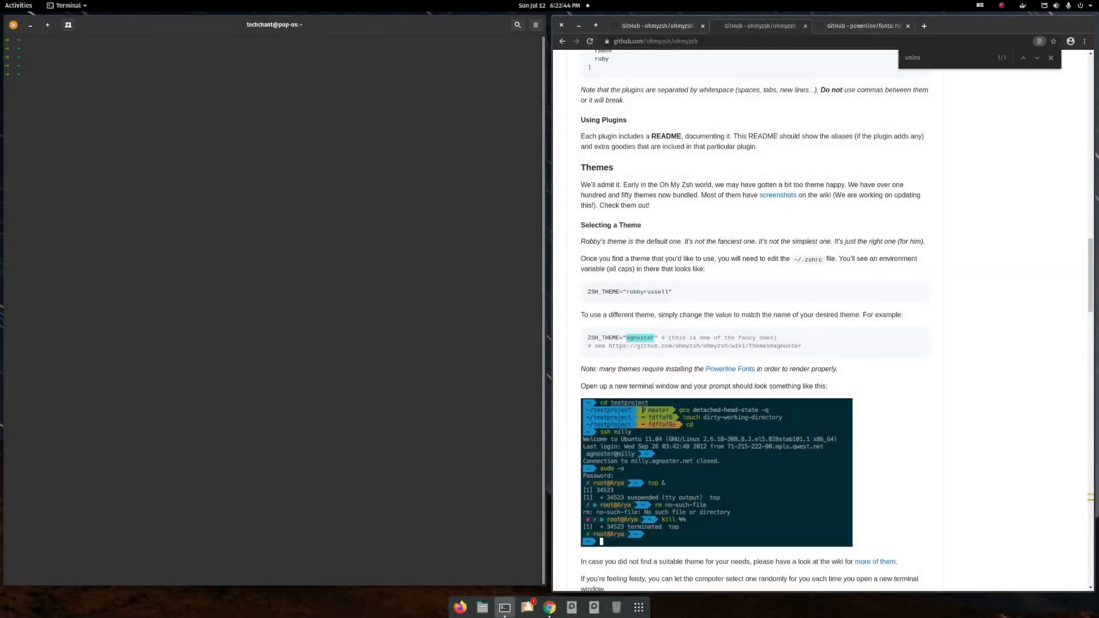
# Run source ~/.zshrc at the shell prompt to reload the configuration.
pyautogui.write('source ~/.zshrc')
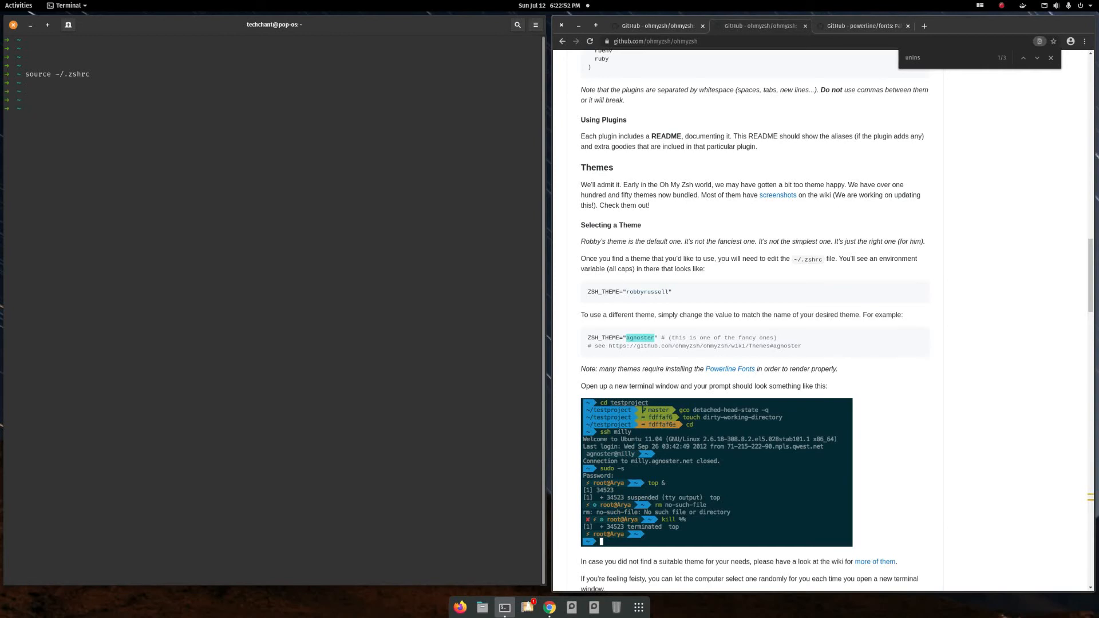
pyautogui.press('Return')
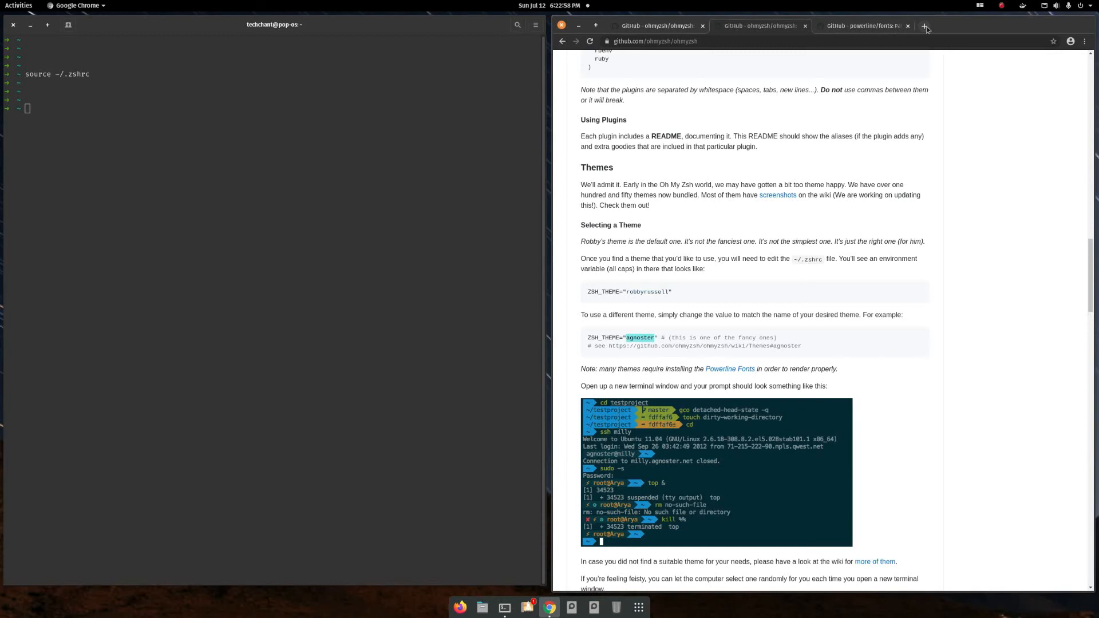
# Search zsh autosuggestions in a new tab and open the dogrocker gist result.
pyautogui.click(925, 25)
pyautogui.write('github.com/zsh-users/zsh-autosuggestions')
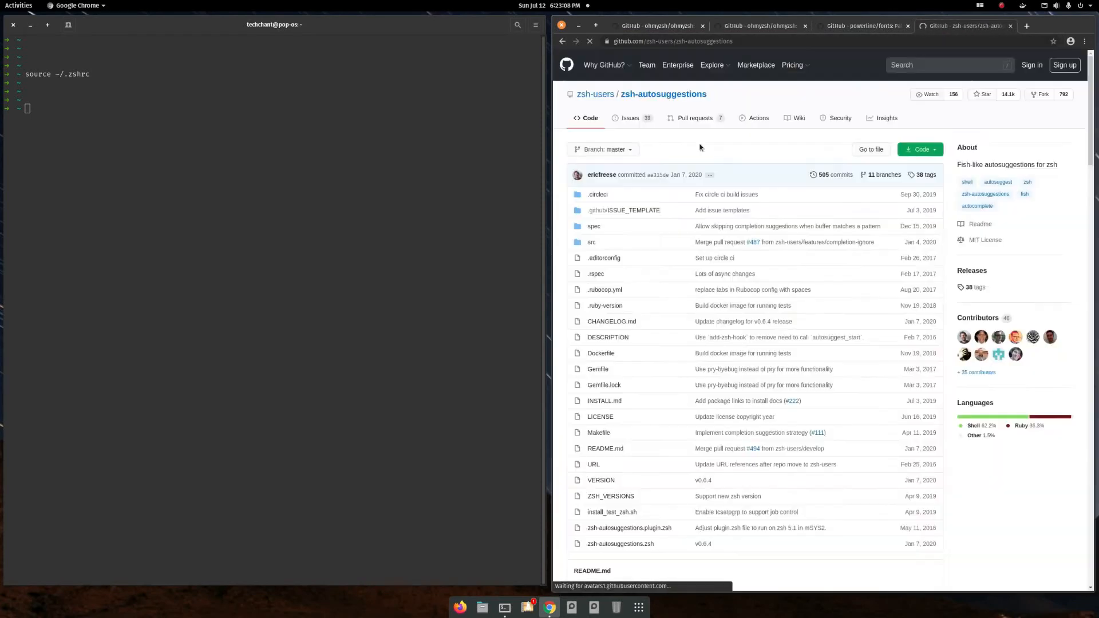
pyautogui.scroll(-3)
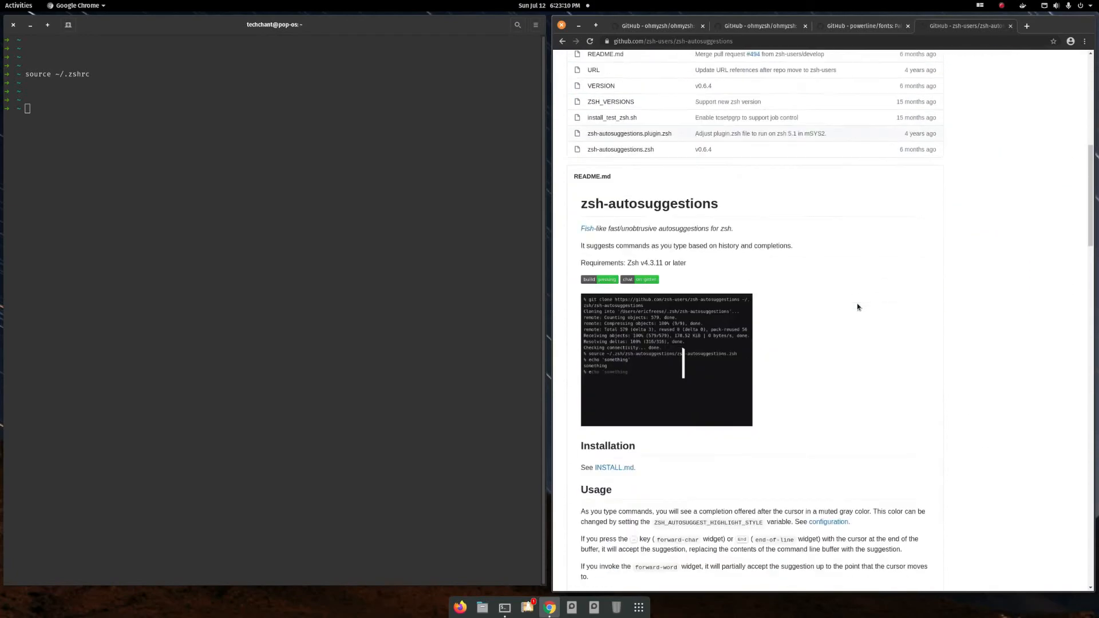
pyautogui.scroll(-3)
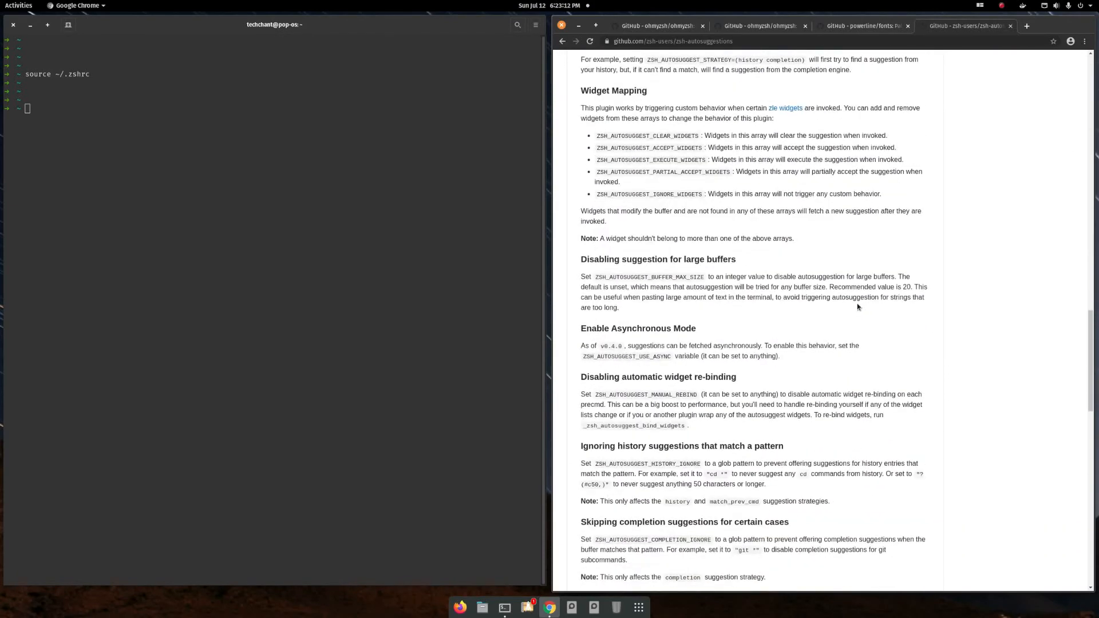
pyautogui.scroll(-3)
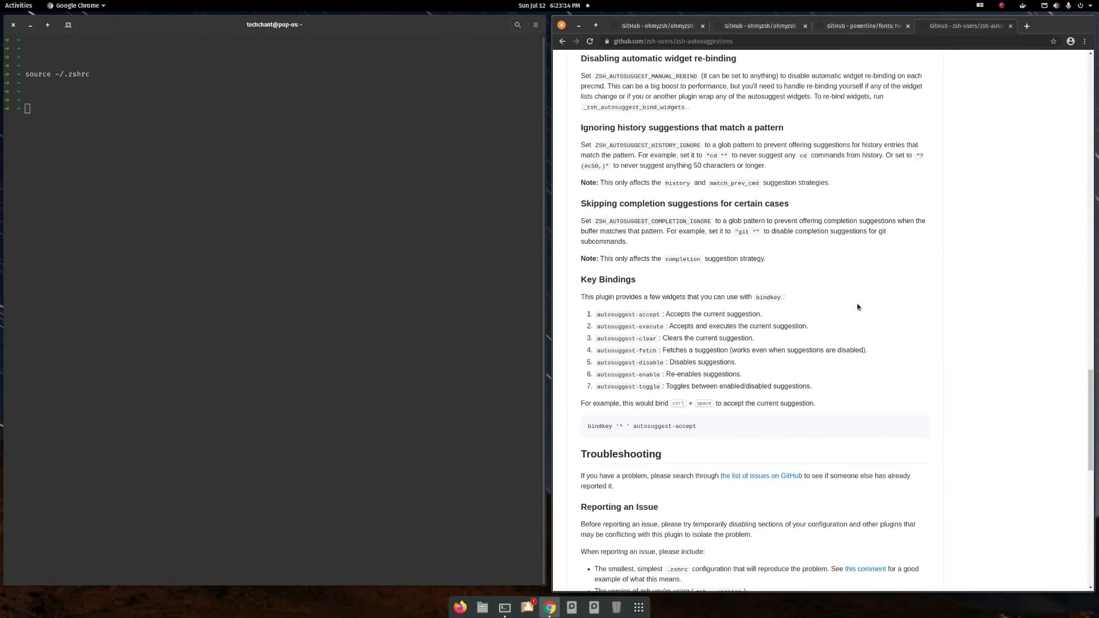
pyautogui.scroll(-3)
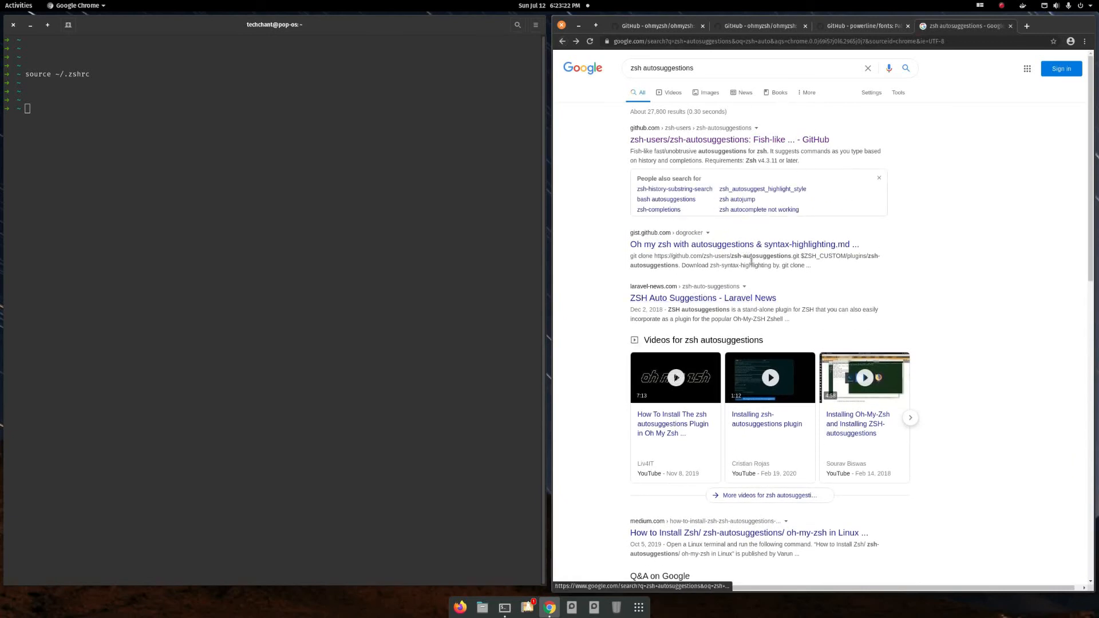
pyautogui.click(744, 245)
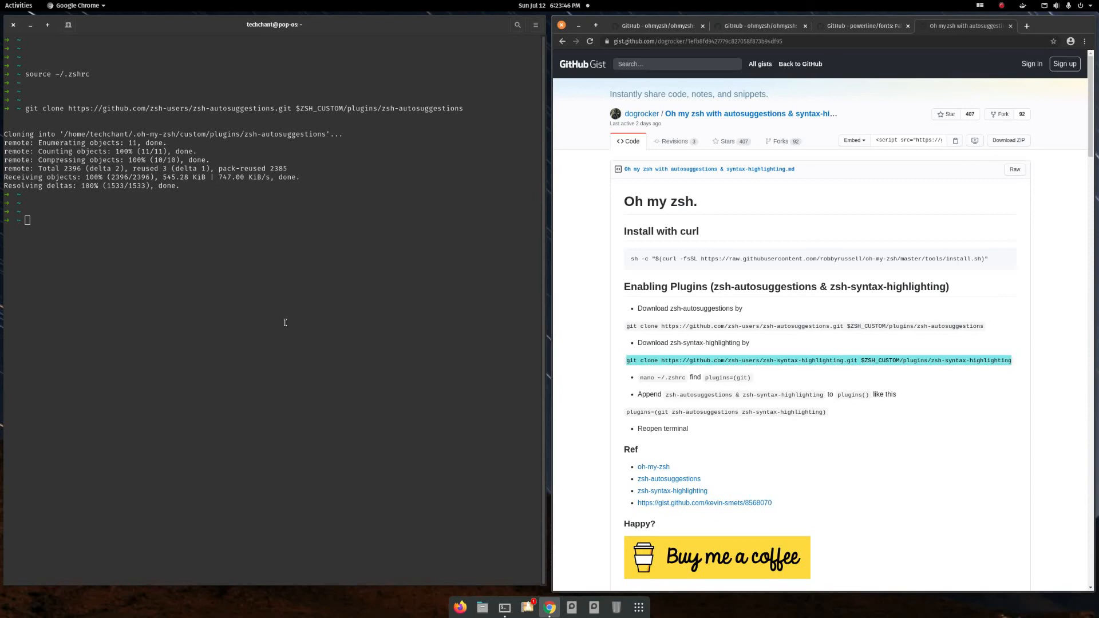
# Clone zsh-syntax-highlighting into $ZSH_CUSTOM/plugins/zsh-syntax-highlighting with git clone.
pyautogui.write('git clone https://github.com/zsh-users/zsh-syntax-highlighting.git $ZSH_CUSTOM/plugins/zsh-syntax-highlighting')
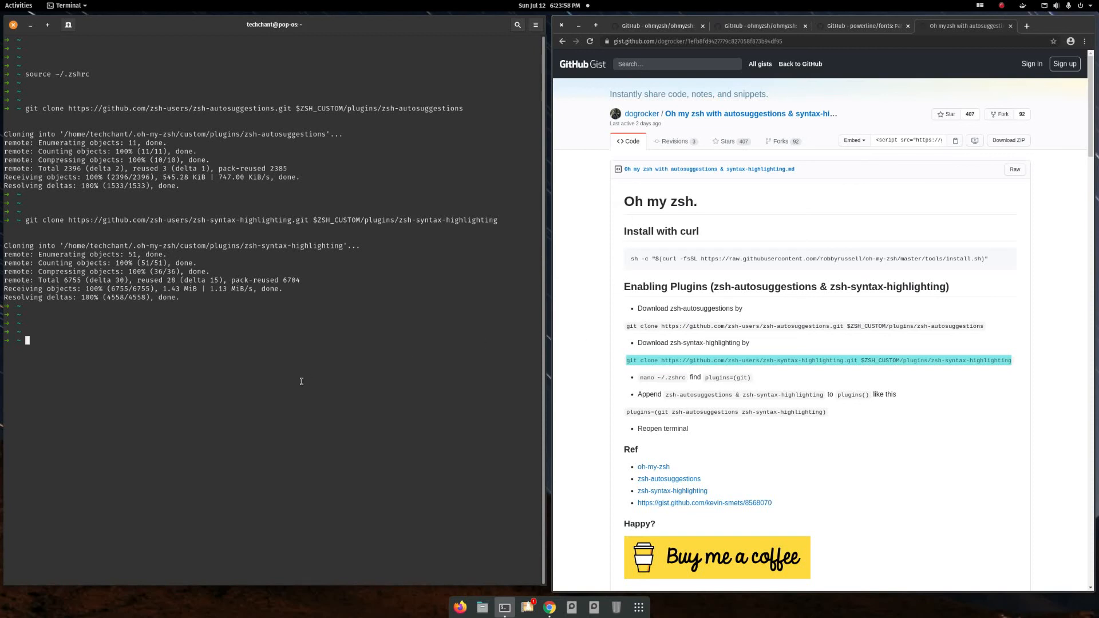
# Start typing the nano command to edit .zshrc.
pyautogui.write('nan')
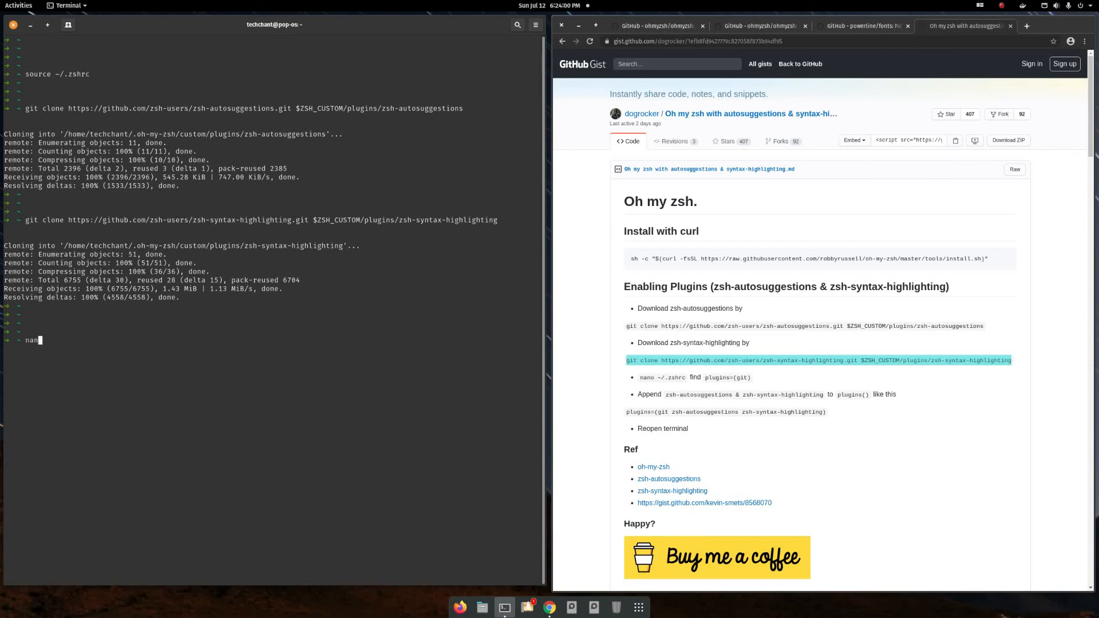
# Open .zshrc with sudo nano and add plugins=(git zsh-autosuggestions zsh-syntax-highlighting).
pyautogui.write('" "')
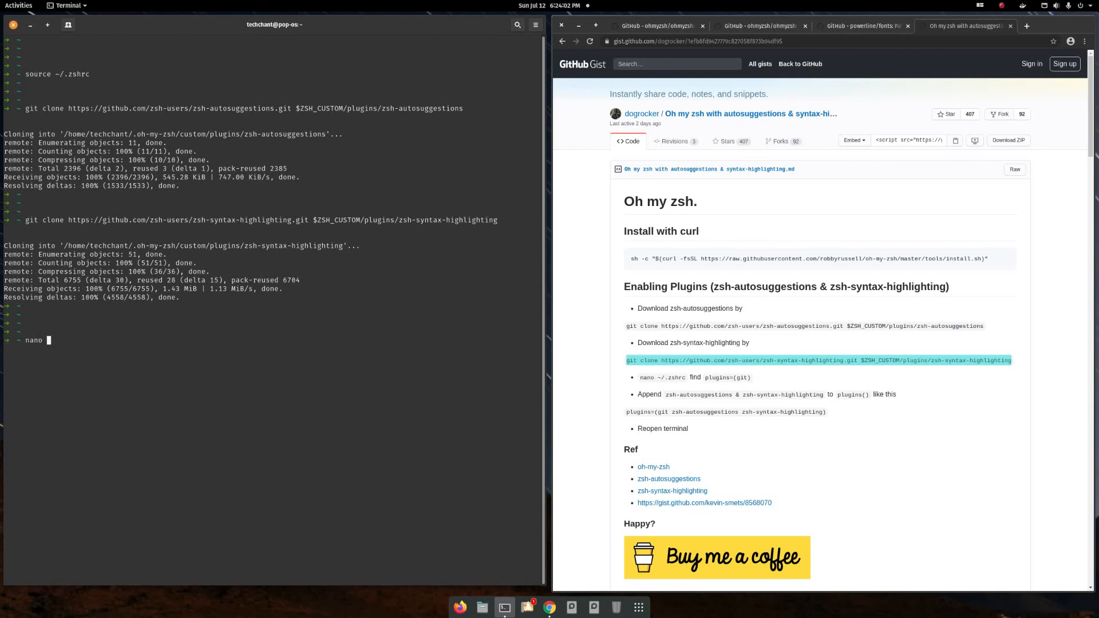
pyautogui.write('sudo')
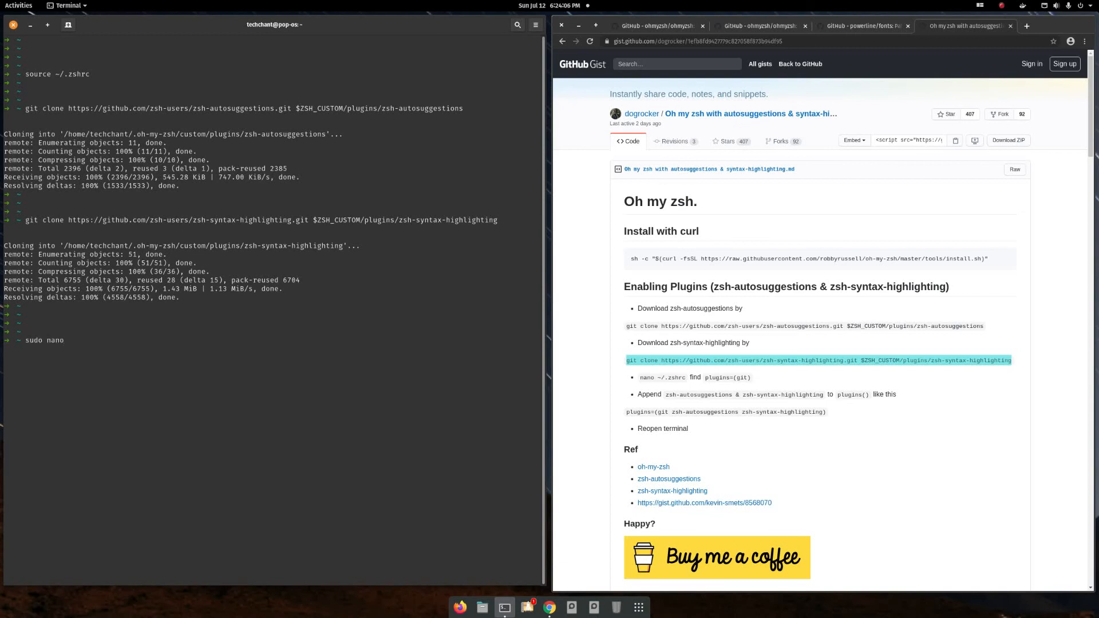
pyautogui.write('z')
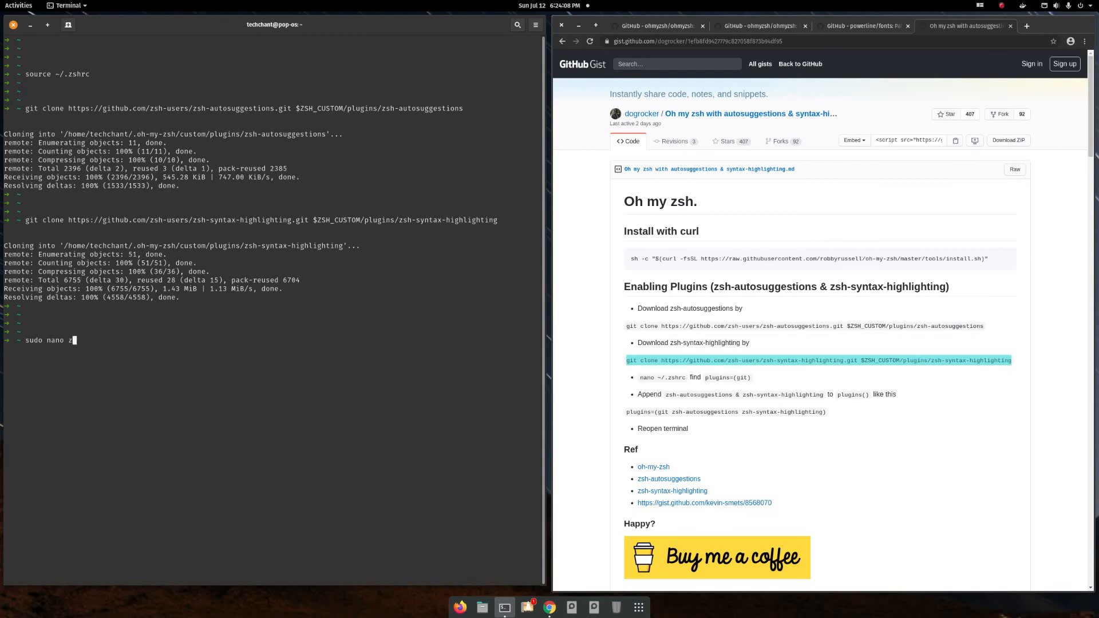
pyautogui.write('shrc')
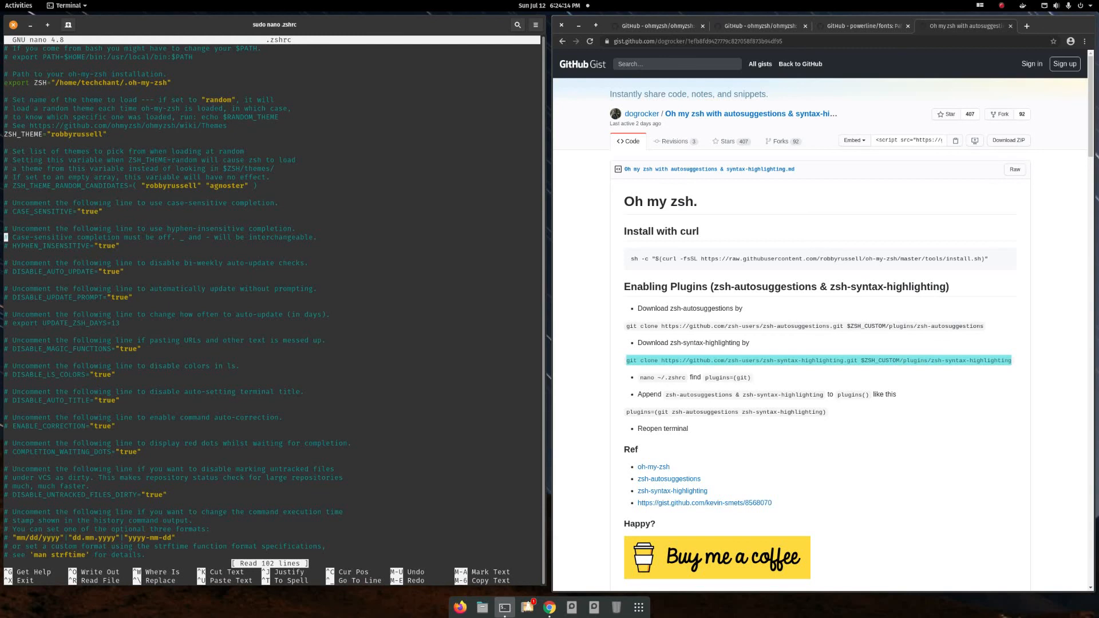
pyautogui.scroll(-3)
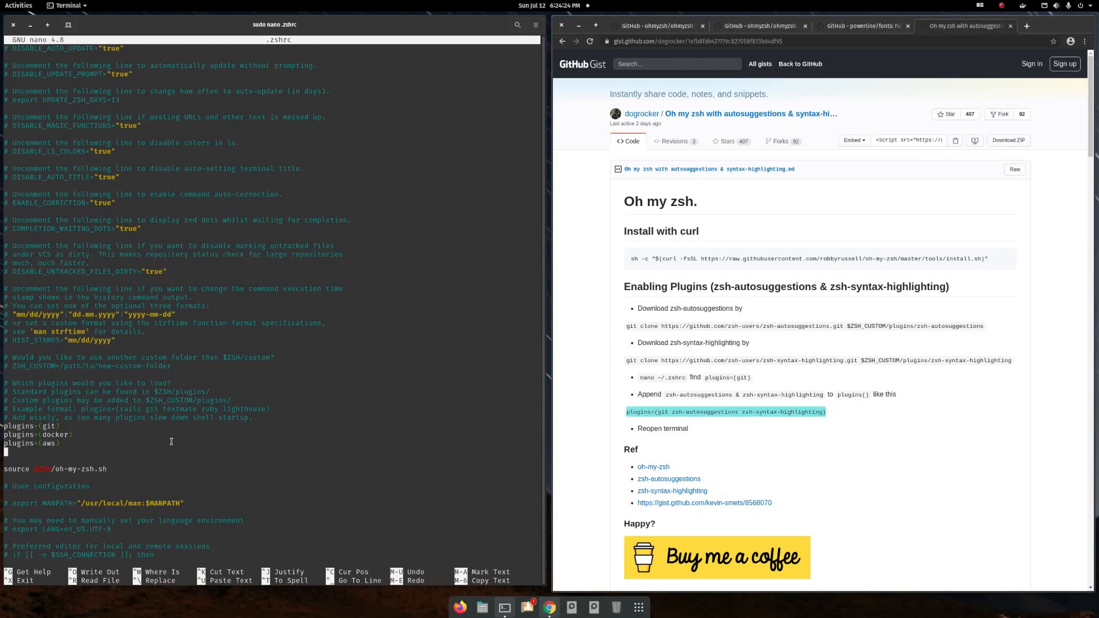
pyautogui.write('plugins=(git zsh-autosuggestions zsh-syntax-highlighting)')
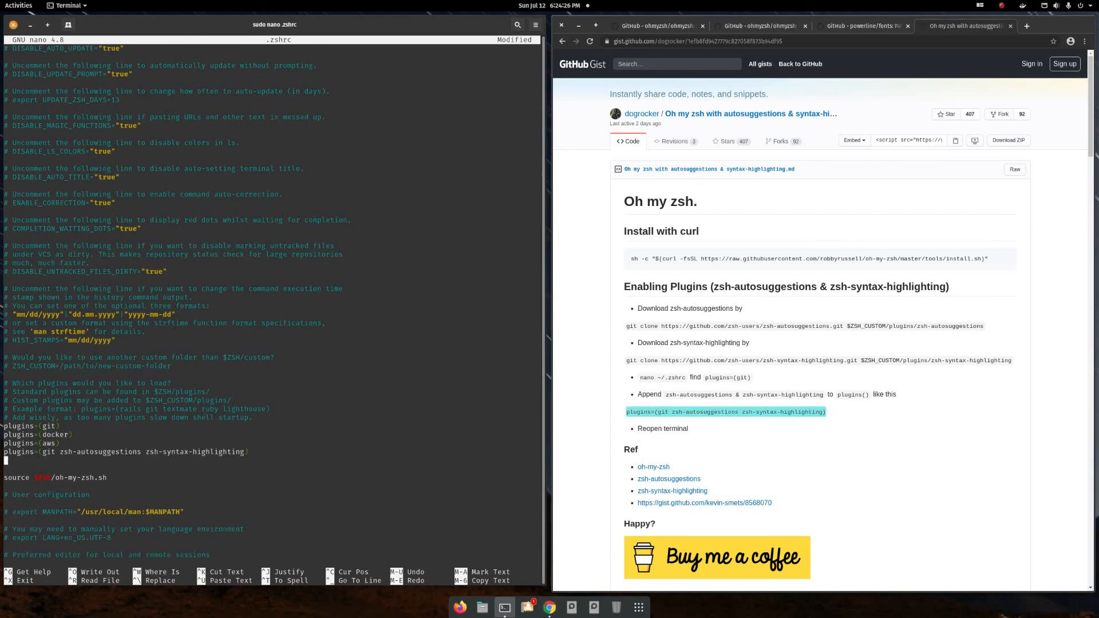
# Save the modified .zshrc and reload it with source ~/.zshrc.
pyautogui.press('ctrl+x')
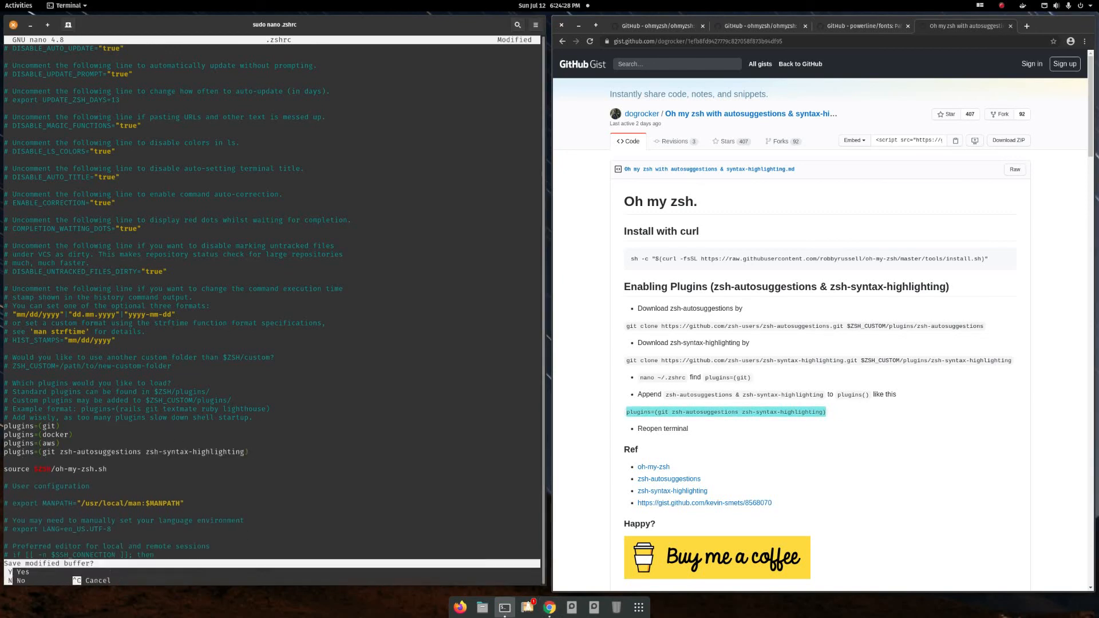
pyautogui.press('y')
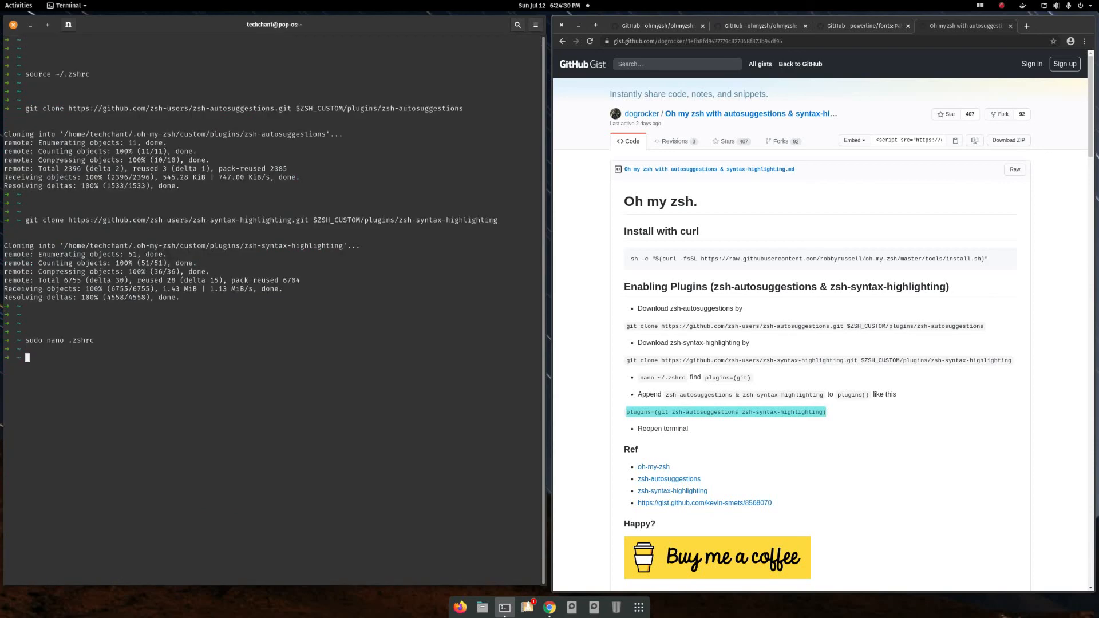
pyautogui.write('source ~/.zshrc')
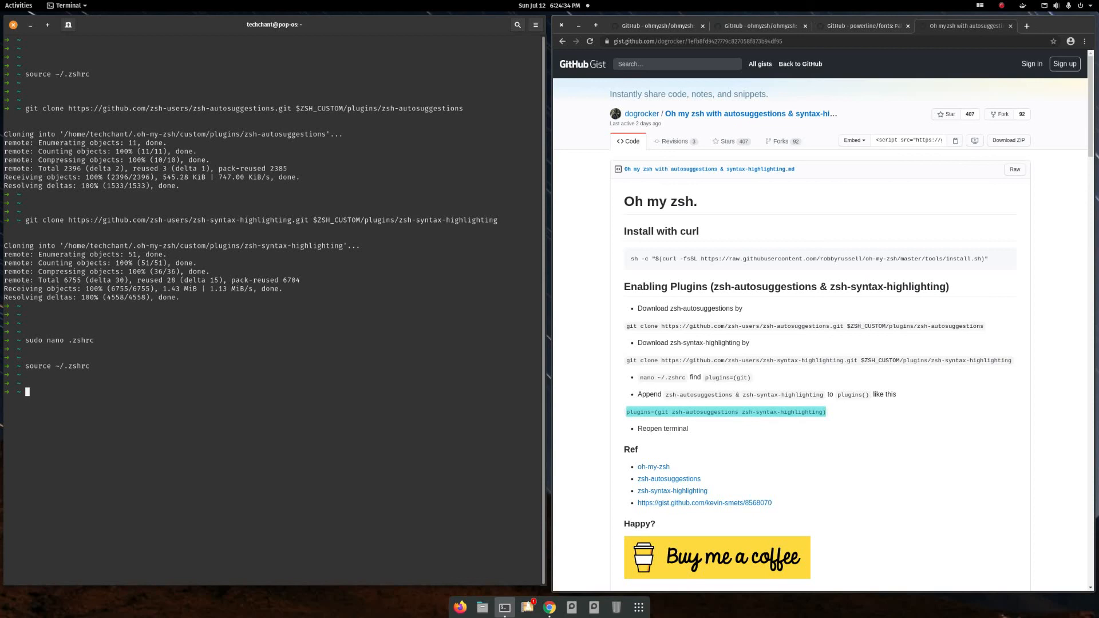
pyautogui.write('source ~/.zshrc')
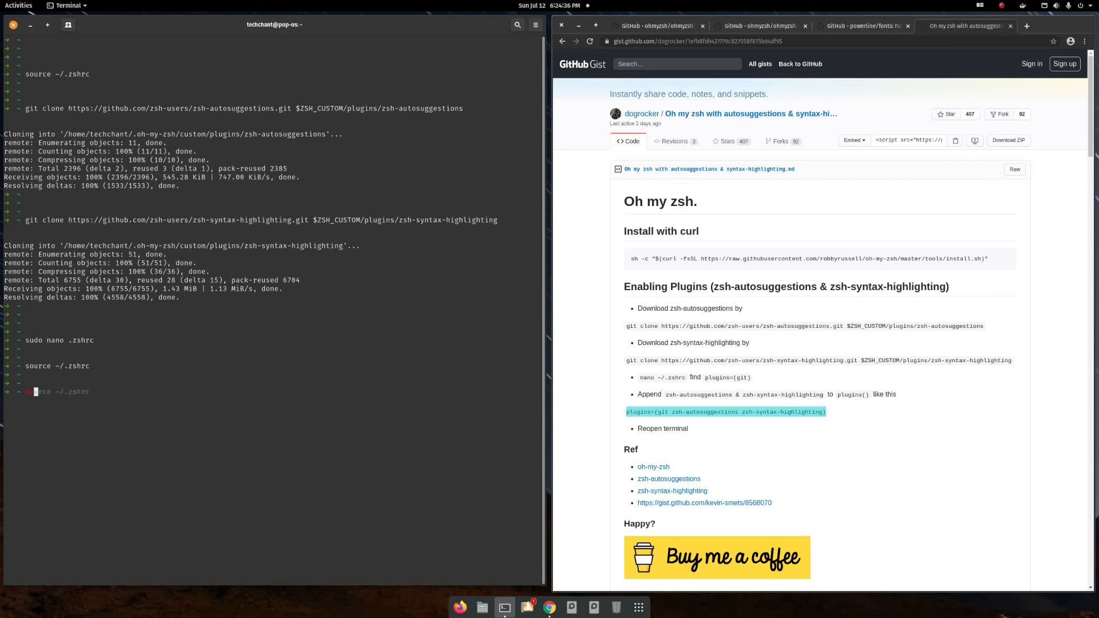